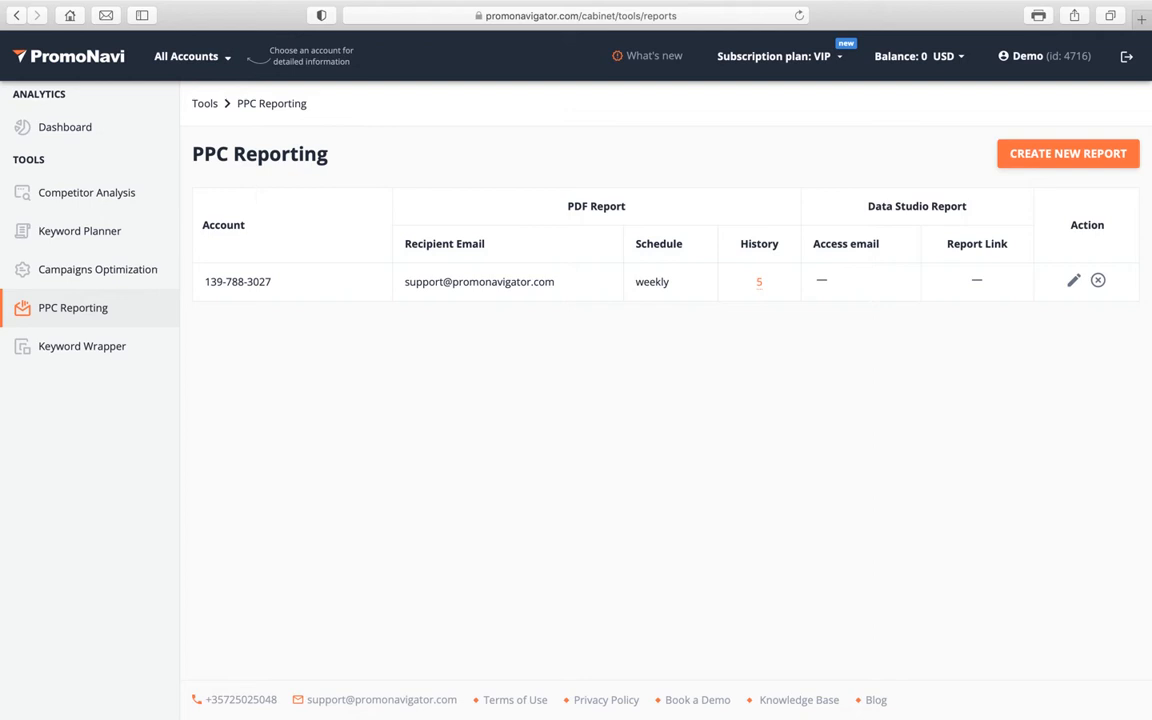
mouse_move(1068, 152)
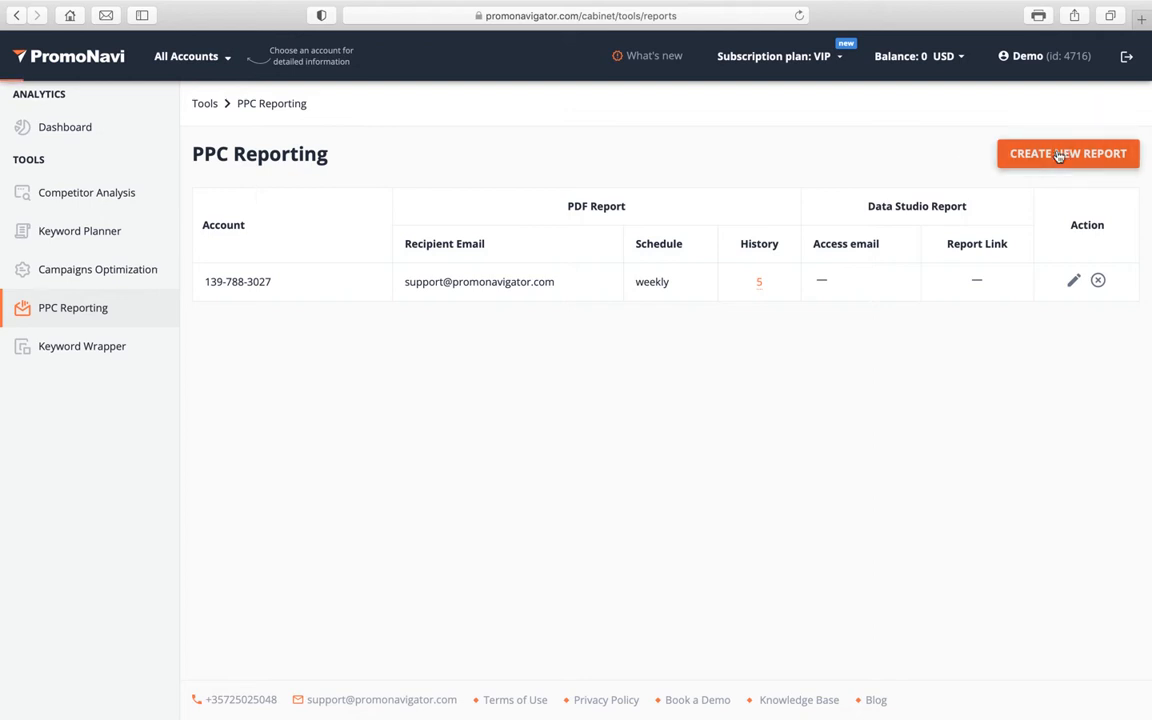
Begin a new PPC report, choose the account and review the PDF and Data Studio report type settings
click(1068, 152)
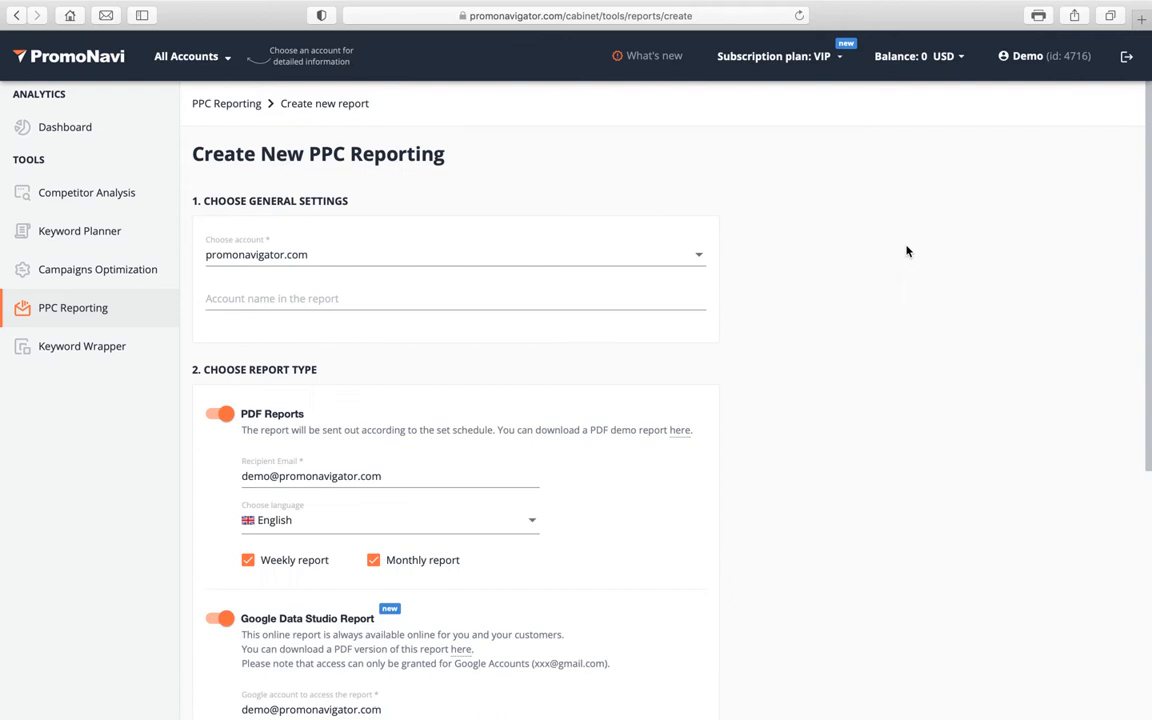
scroll(down, 3)
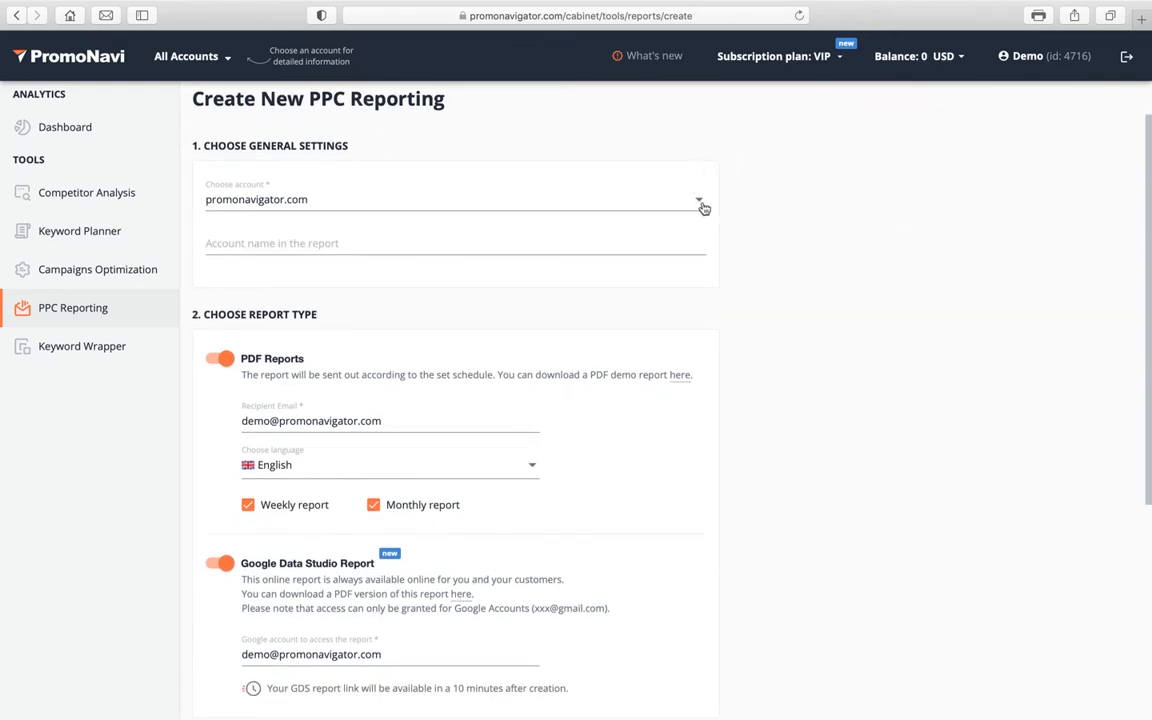
click(448, 248)
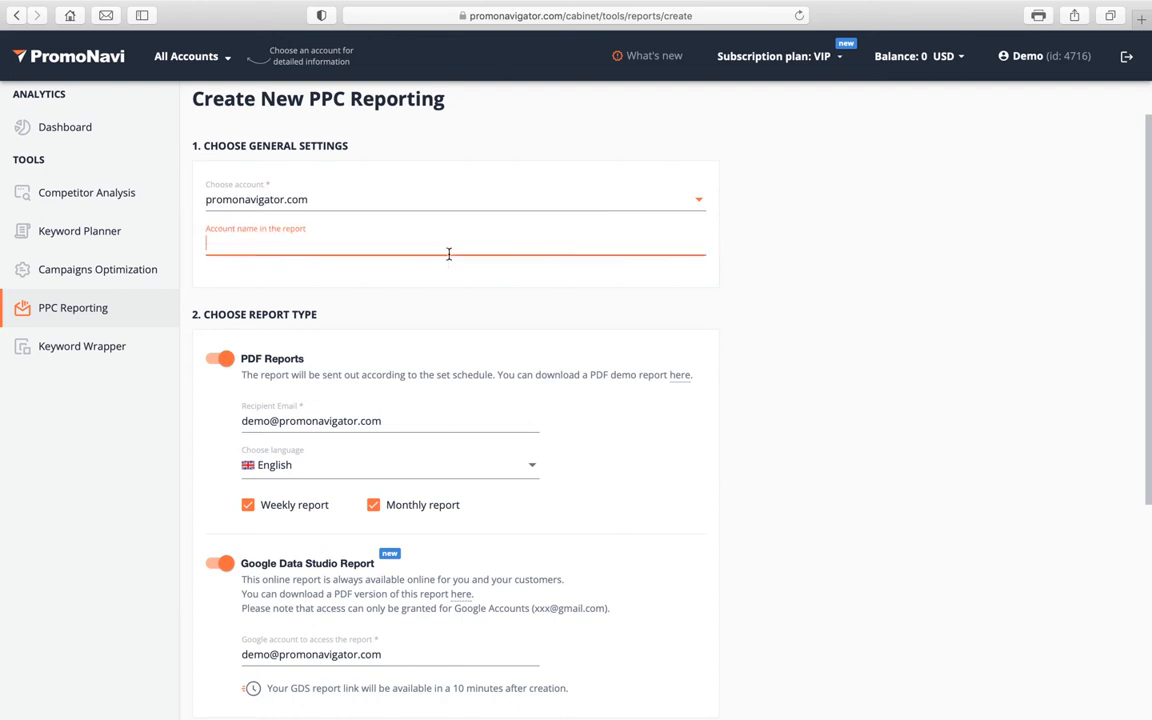
scroll(down, 3)
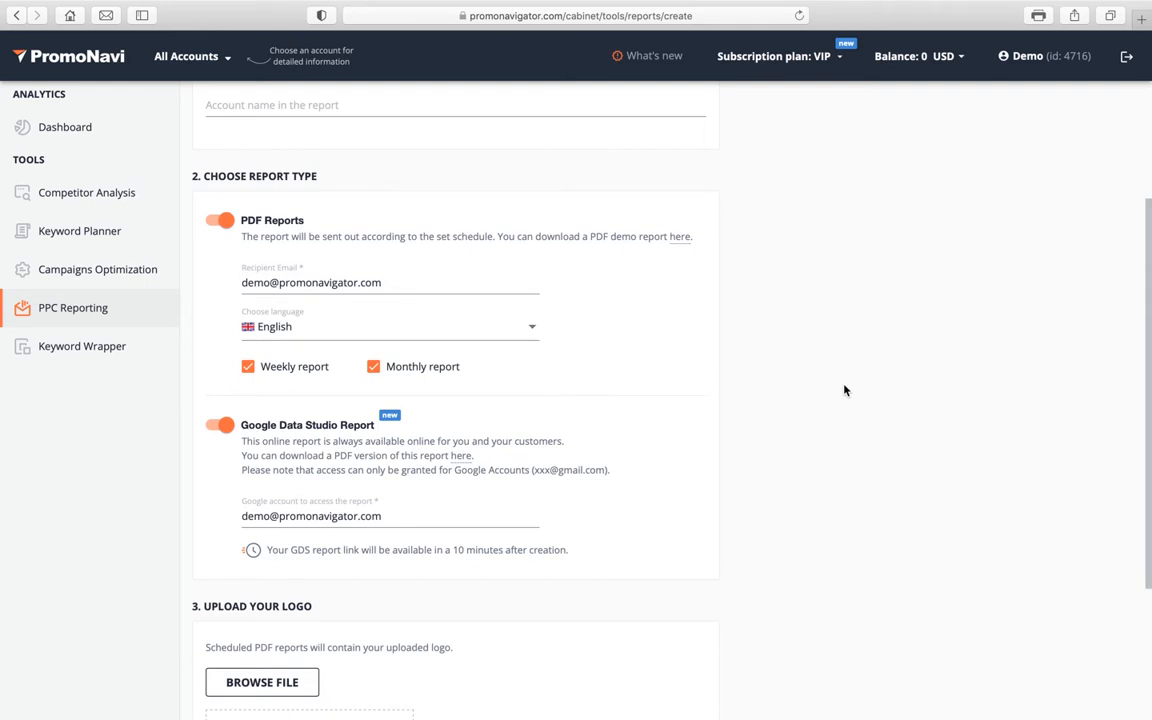
scroll(down, 3)
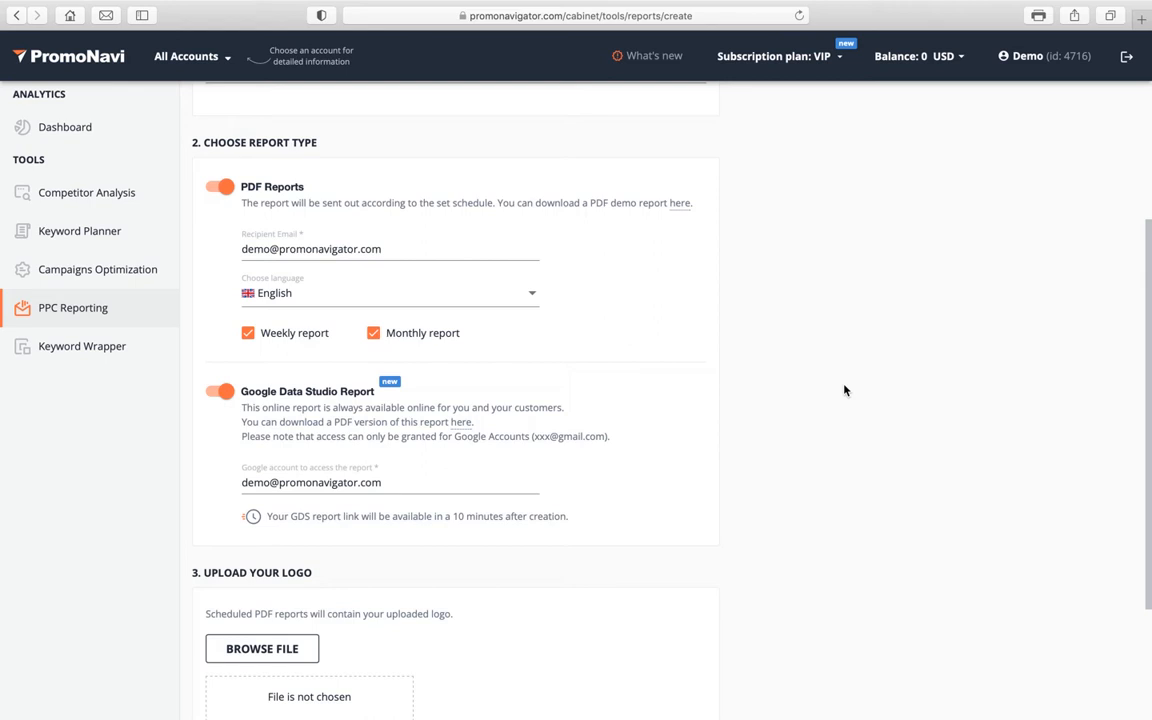
scroll(down, 3)
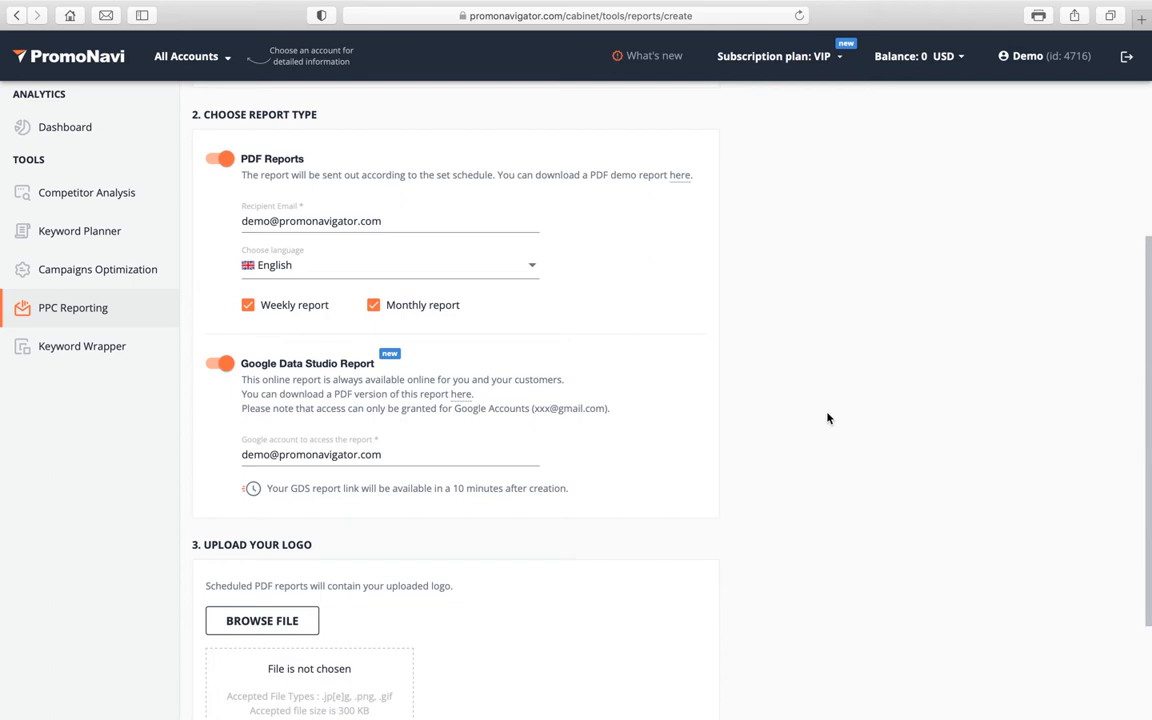
mouse_move(428, 236)
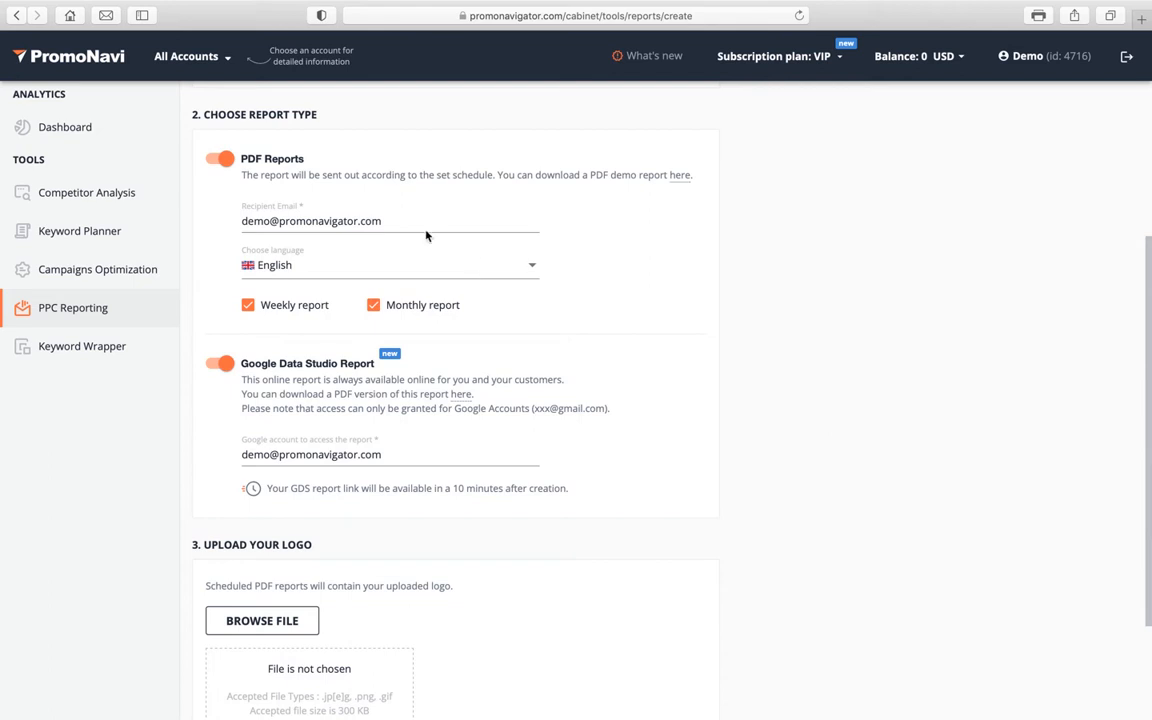
triple_click(390, 220)
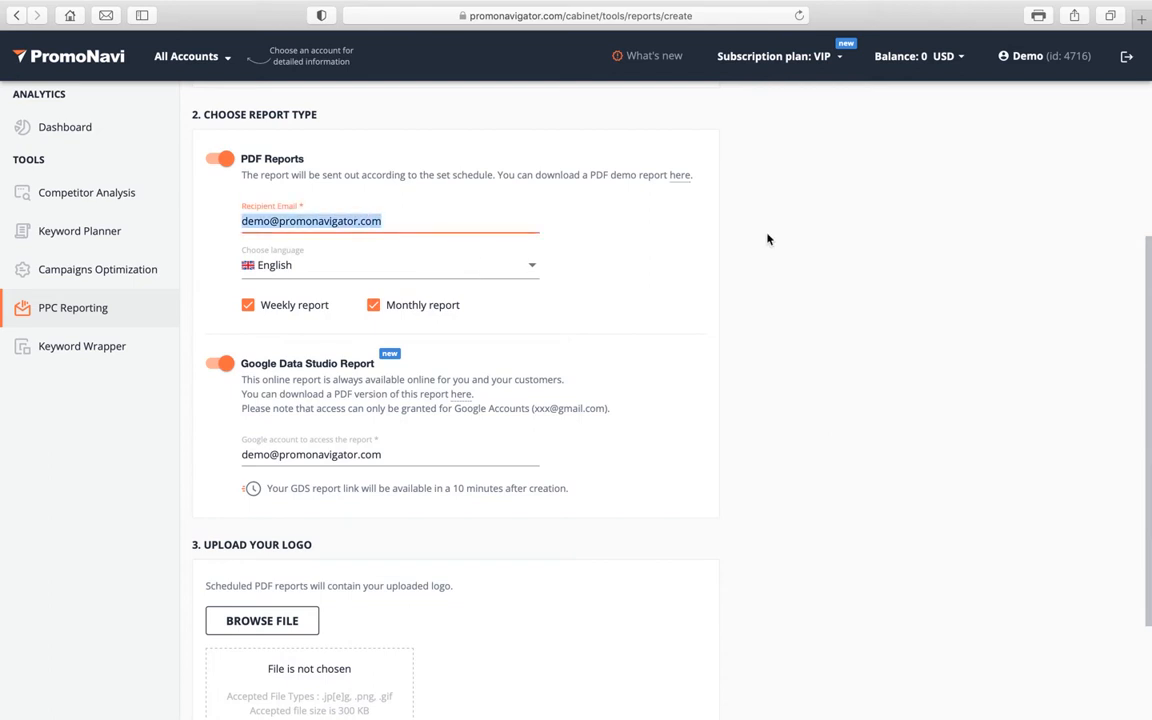
mouse_move(718, 242)
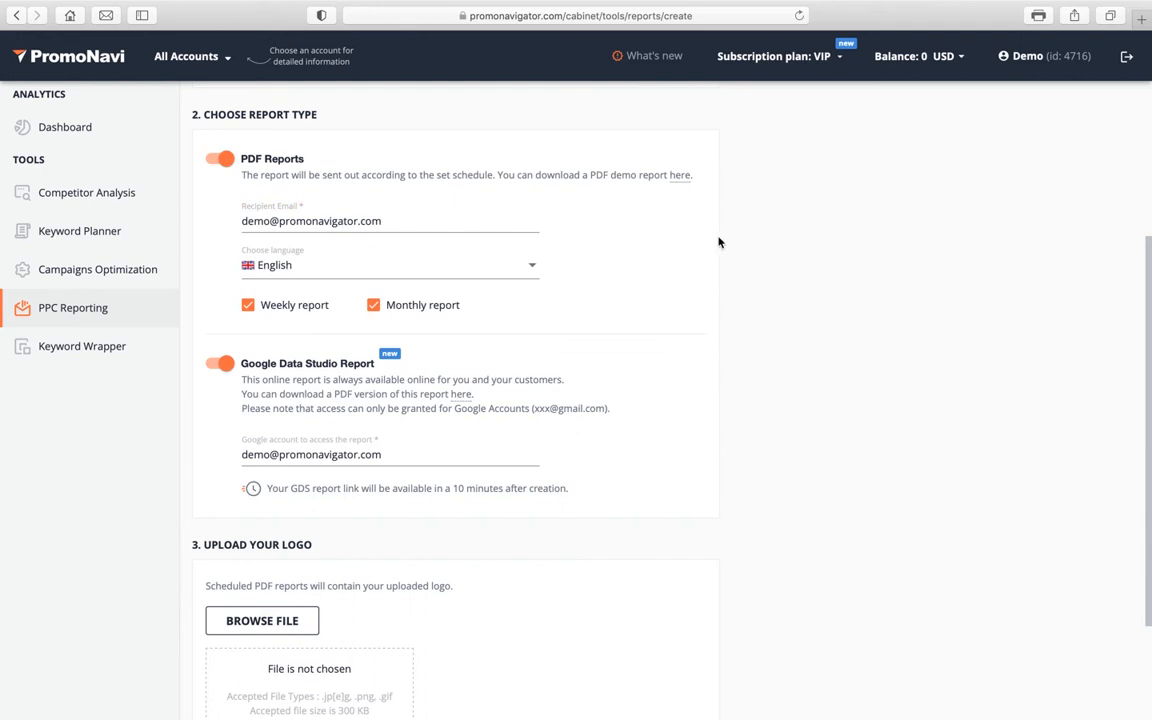
click(390, 264)
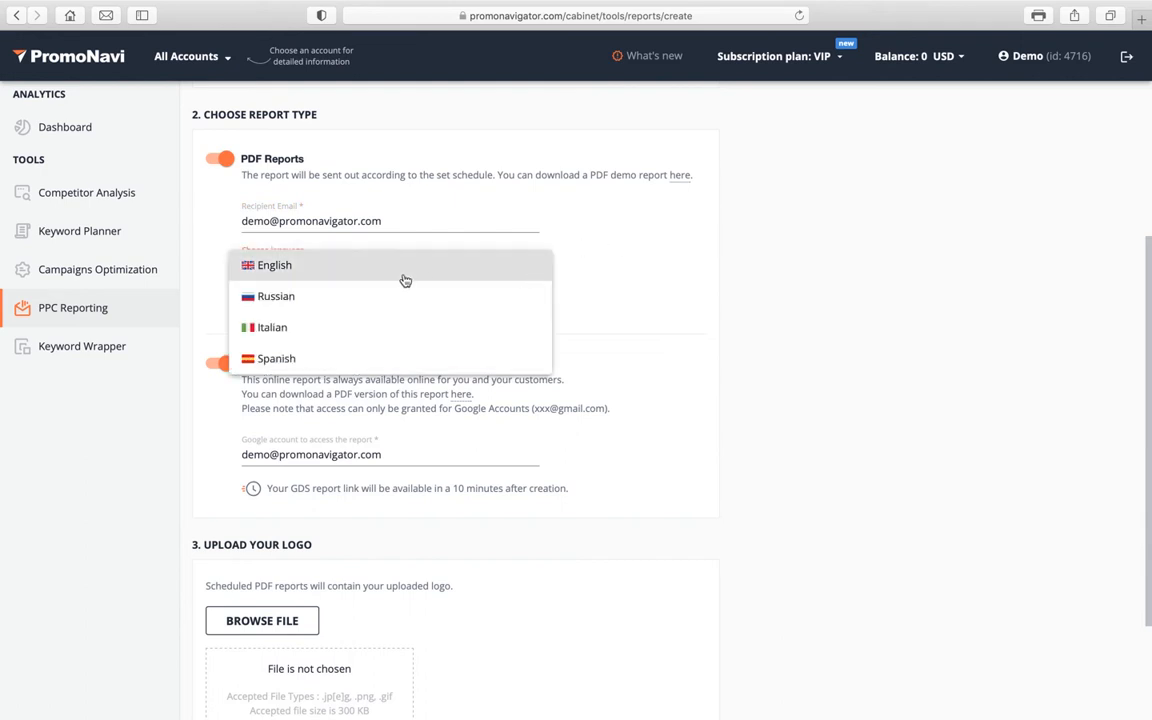
click(276, 264)
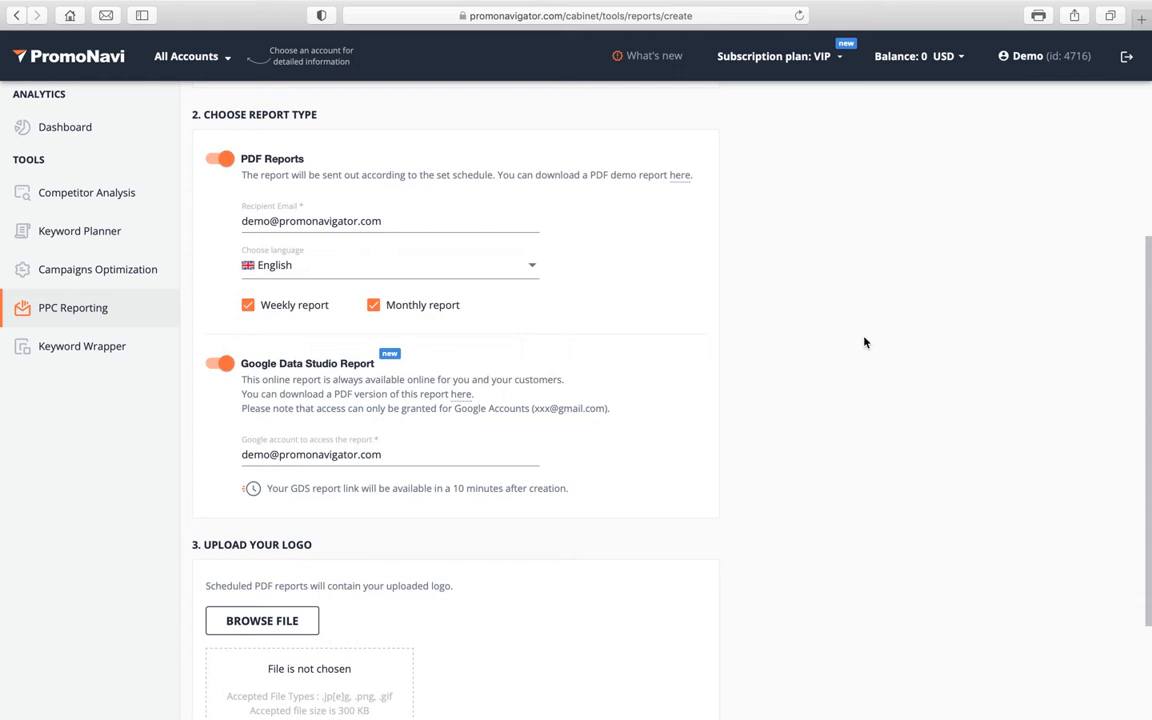
mouse_move(524, 310)
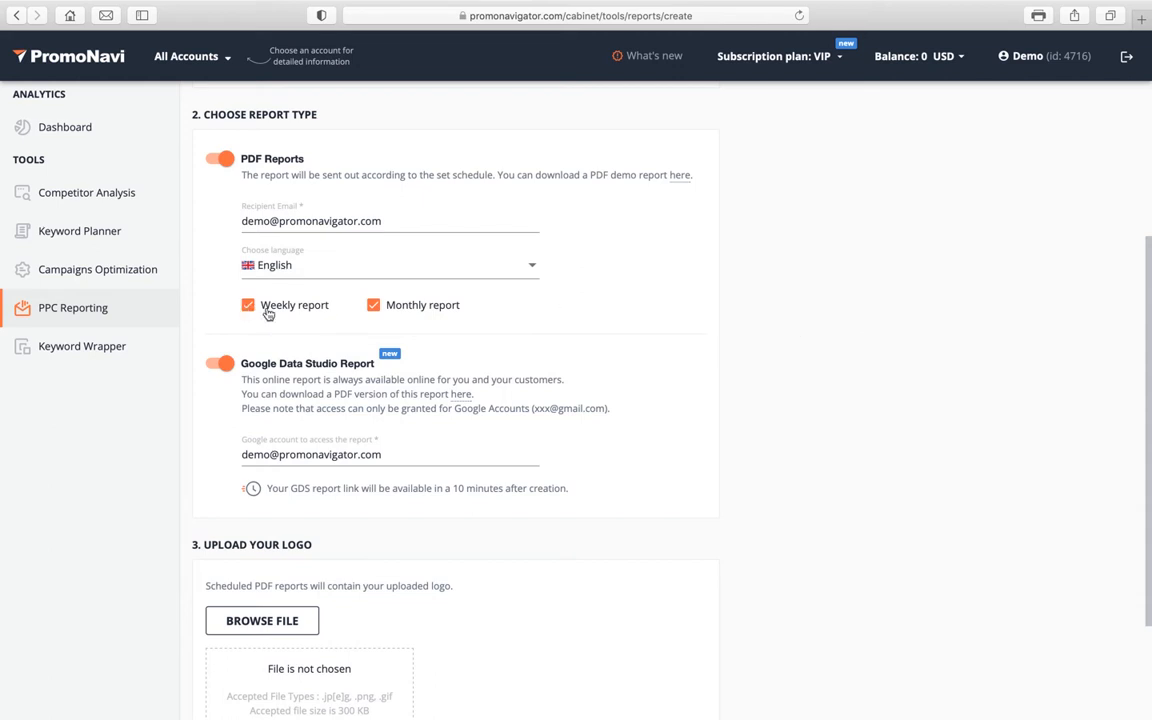
mouse_move(600, 320)
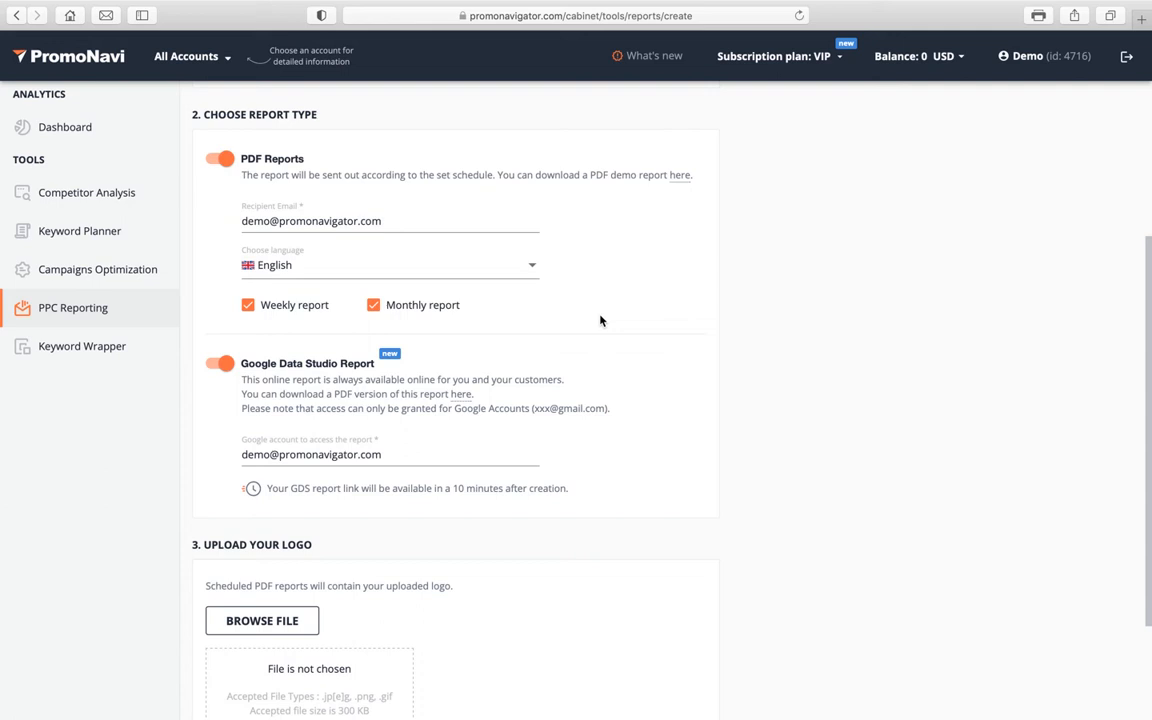
mouse_move(644, 384)
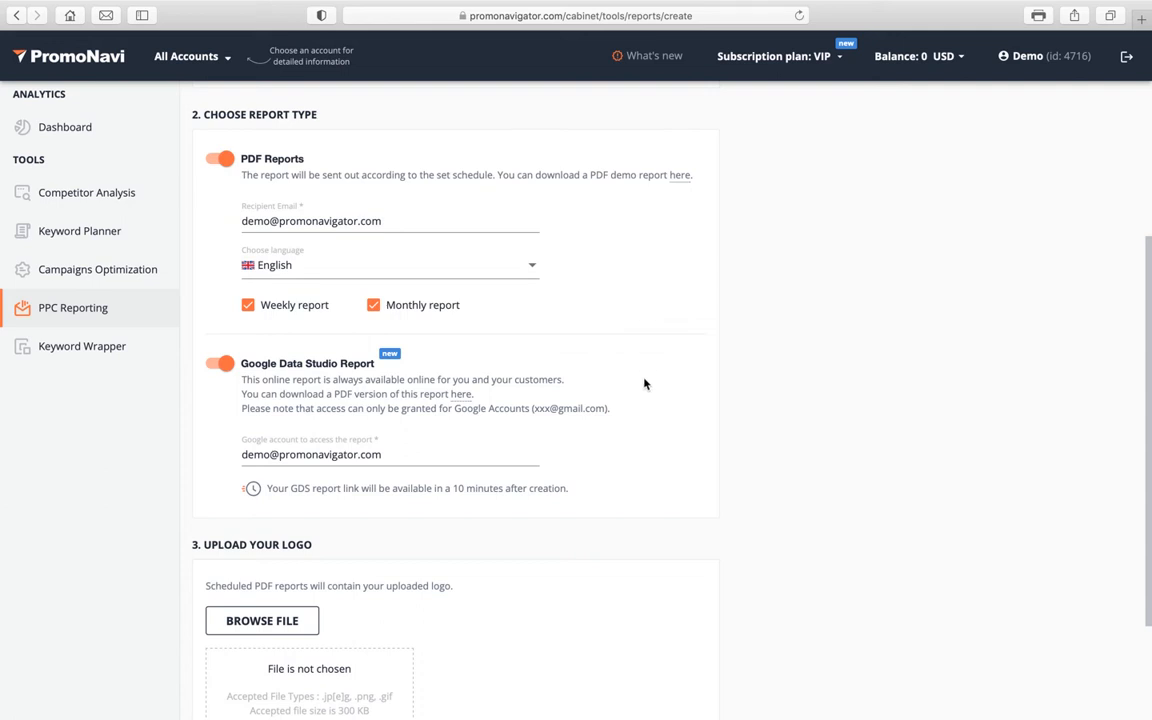
scroll(down, 3)
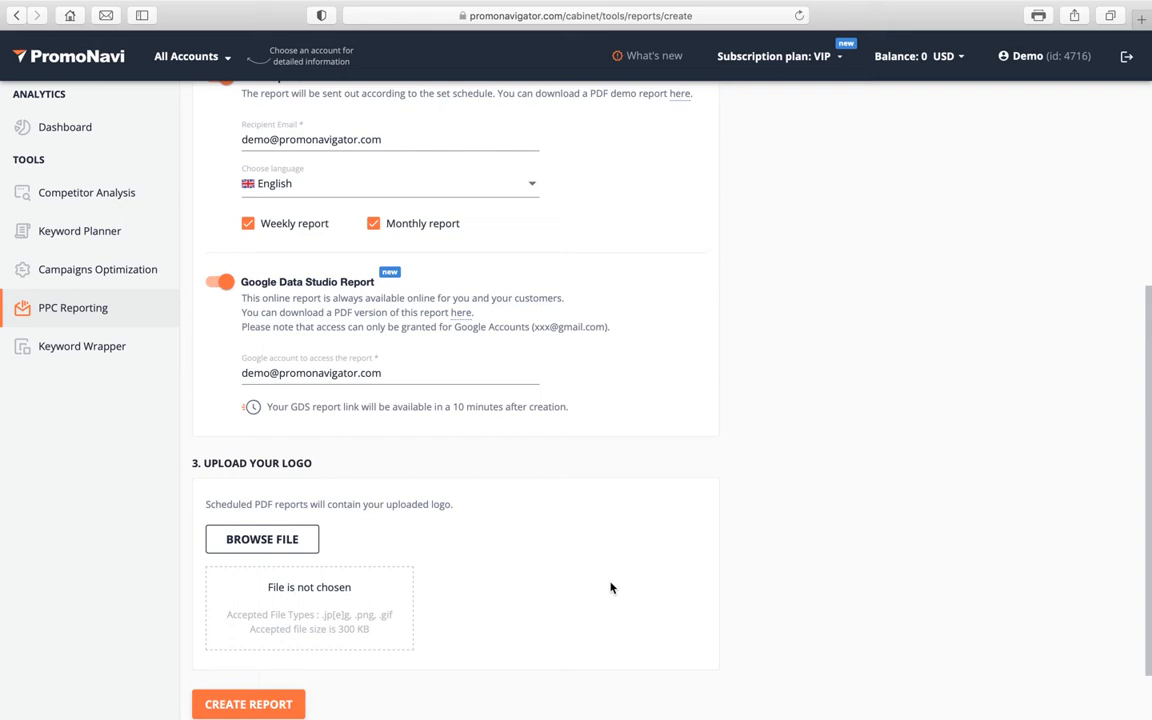
Submit the report so it appears in the list with a weekly PDF schedule, dismissing the confirmation
scroll(down, 3)
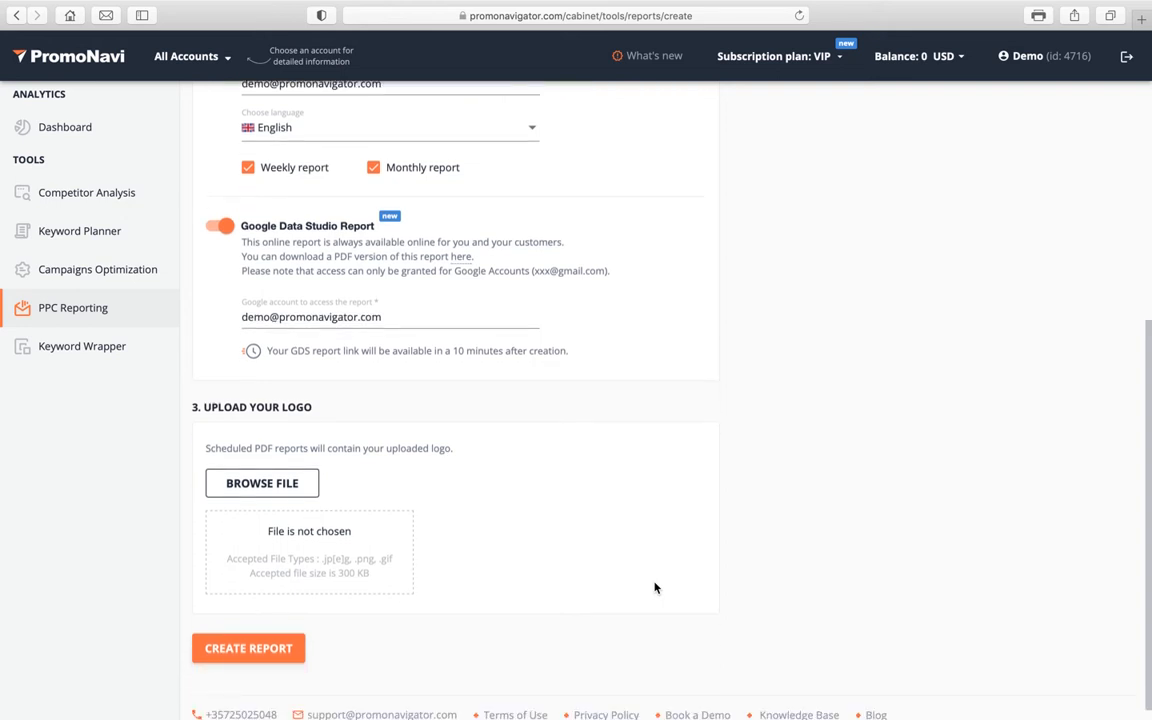
mouse_move(248, 648)
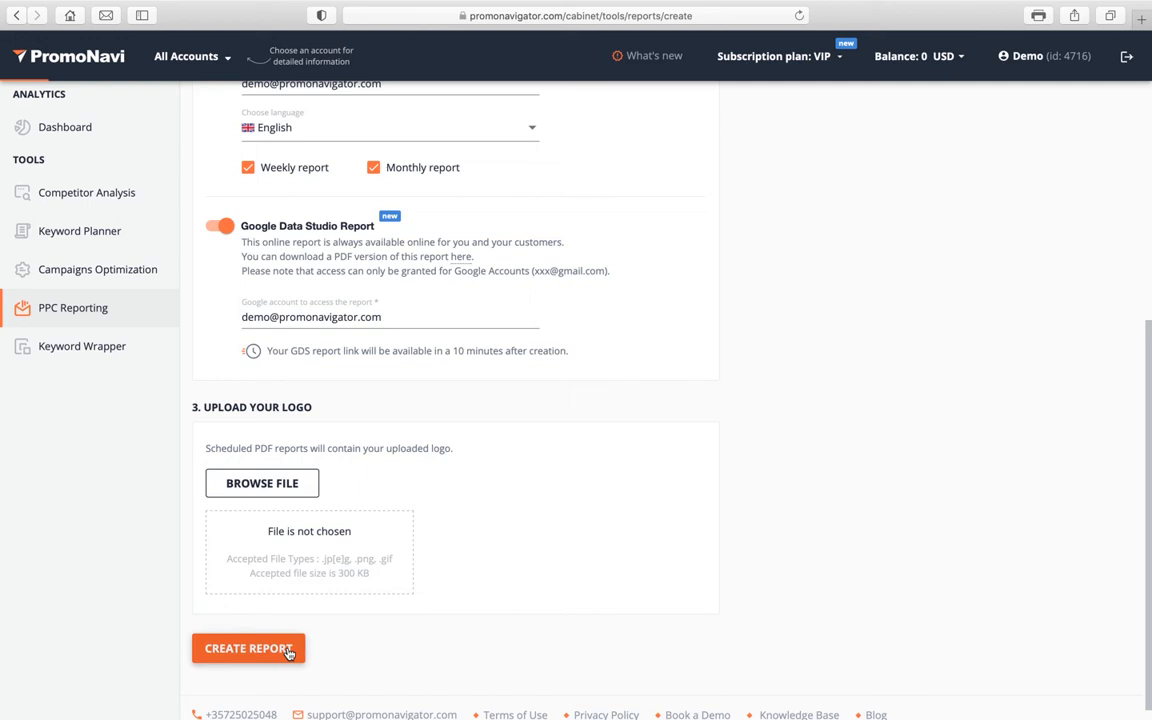
mouse_move(616, 544)
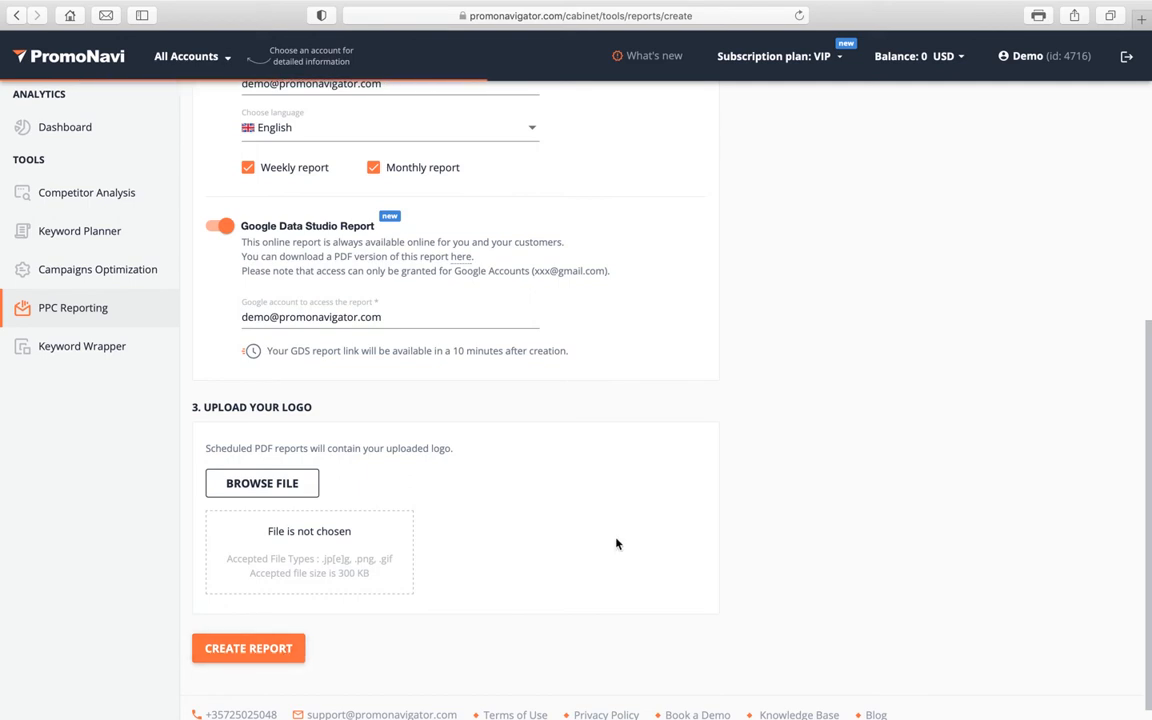
click(248, 648)
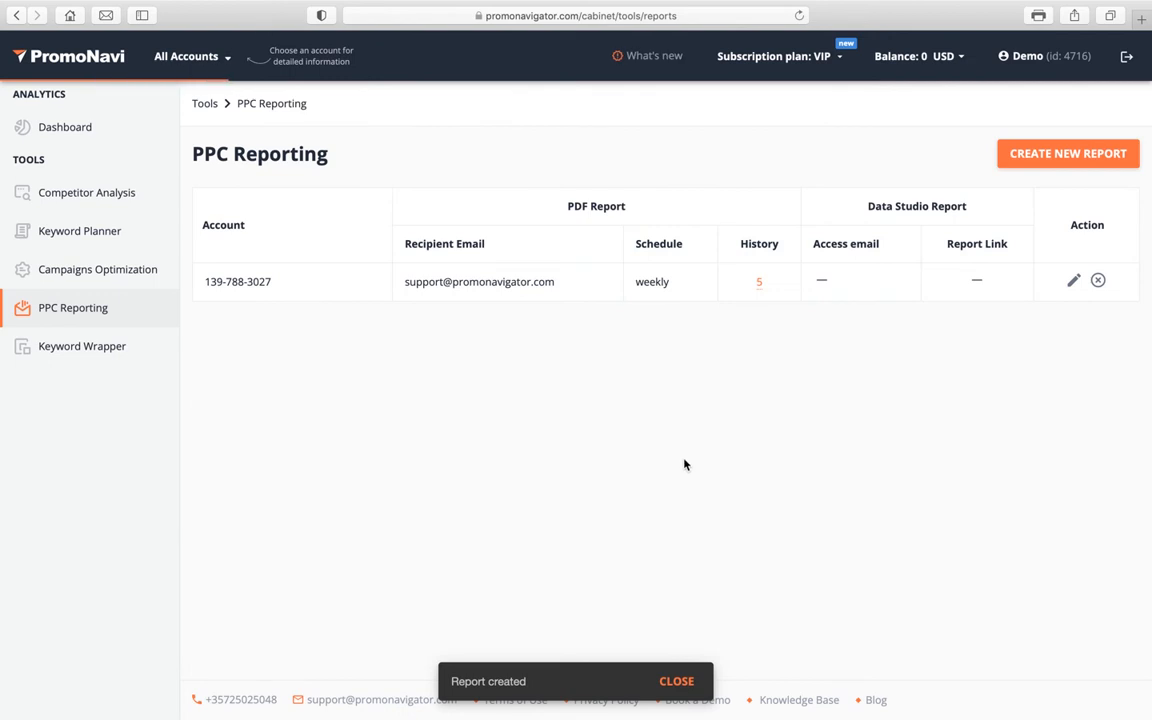
click(676, 680)
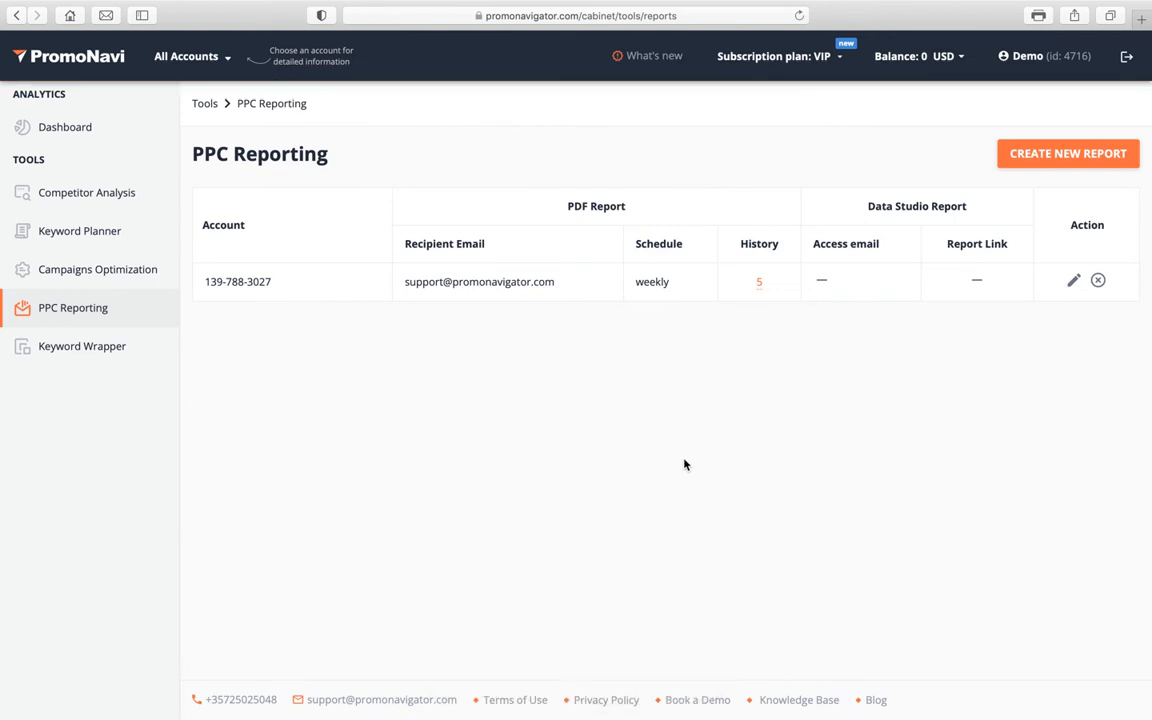
mouse_move(714, 460)
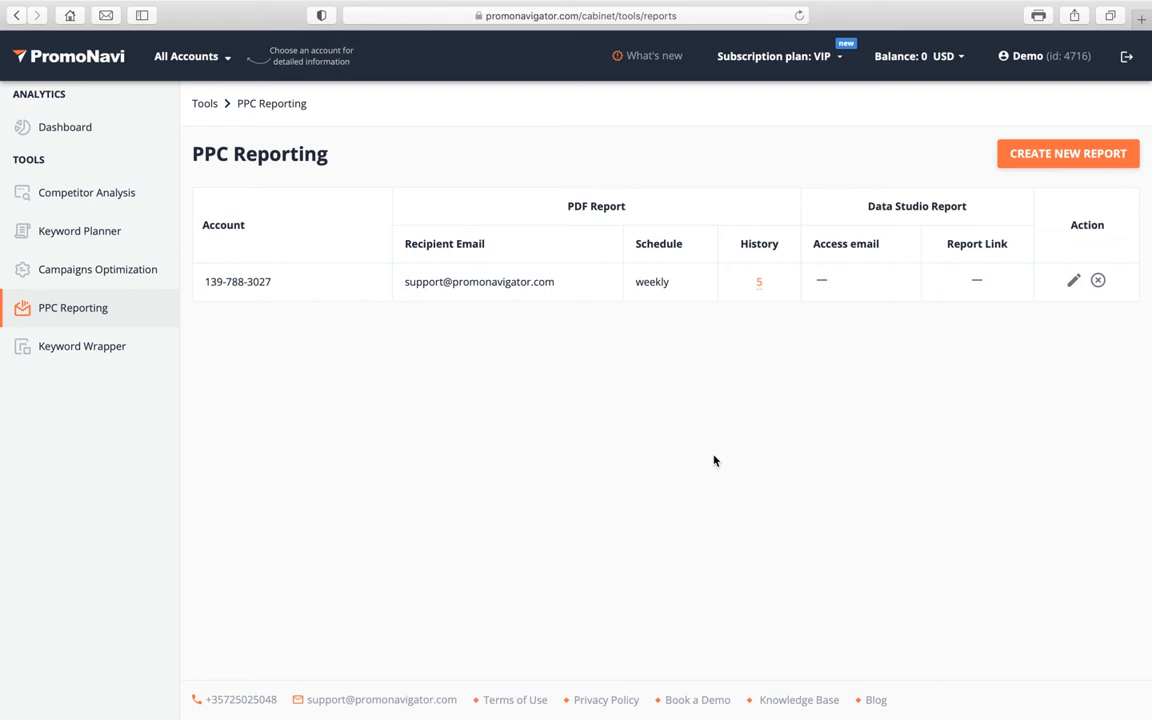
mouse_move(906, 304)
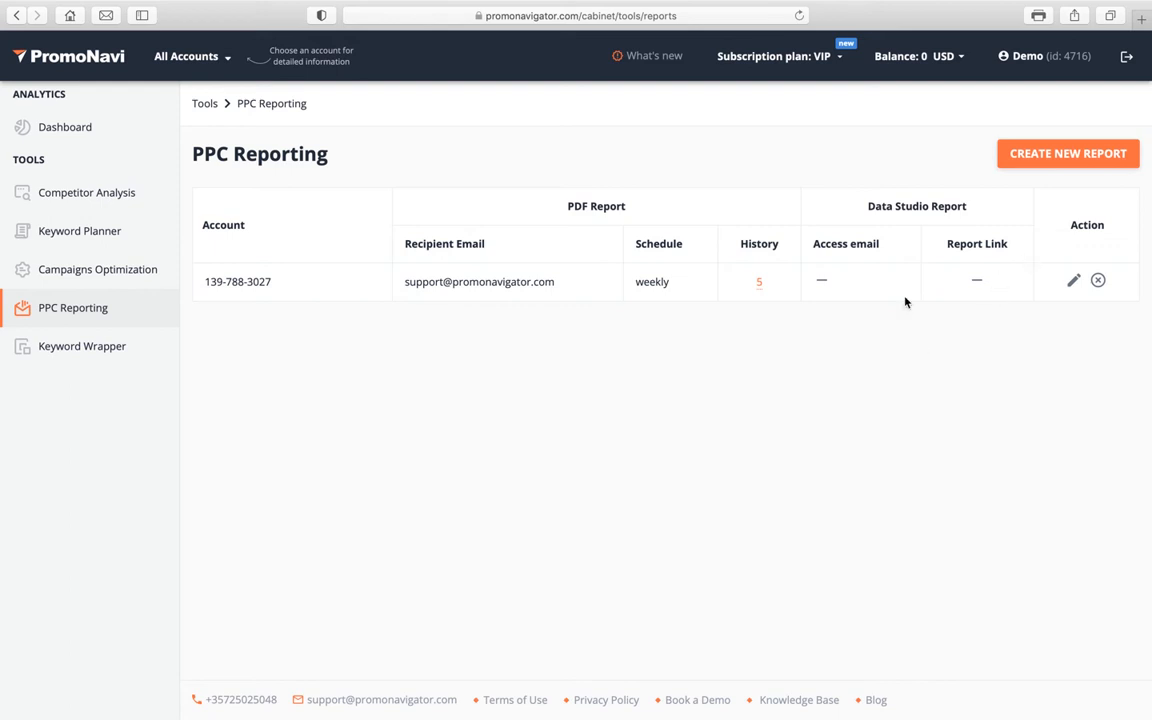
click(760, 280)
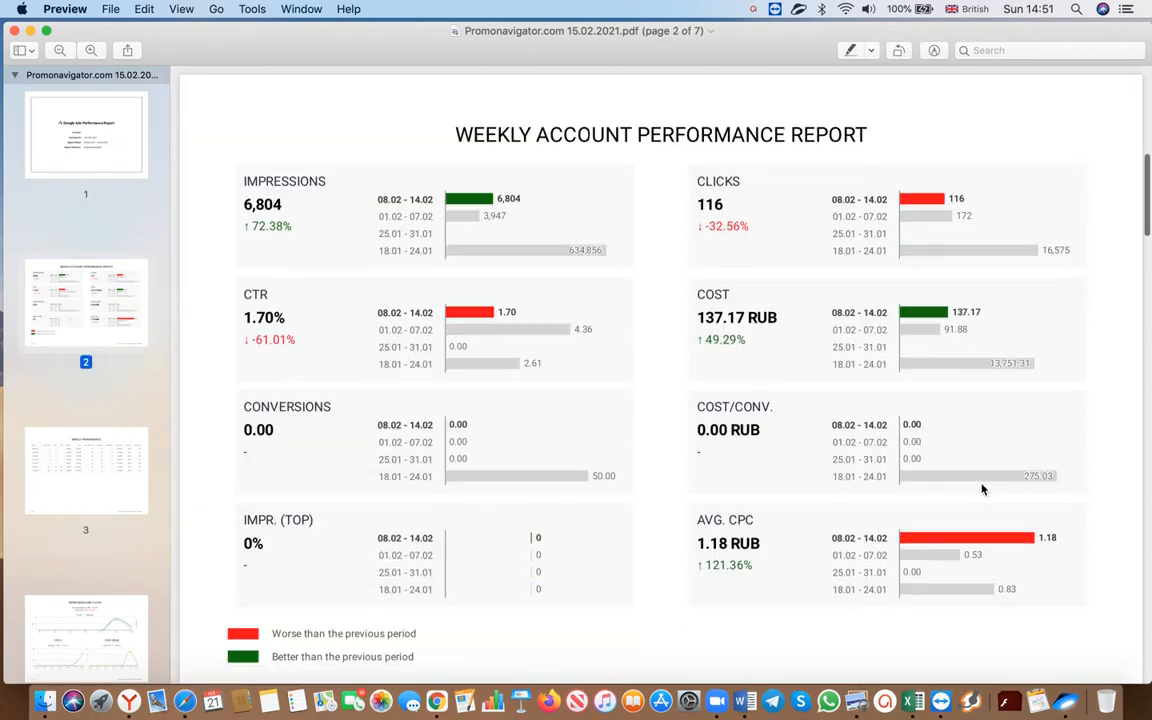
scroll(up, 3)
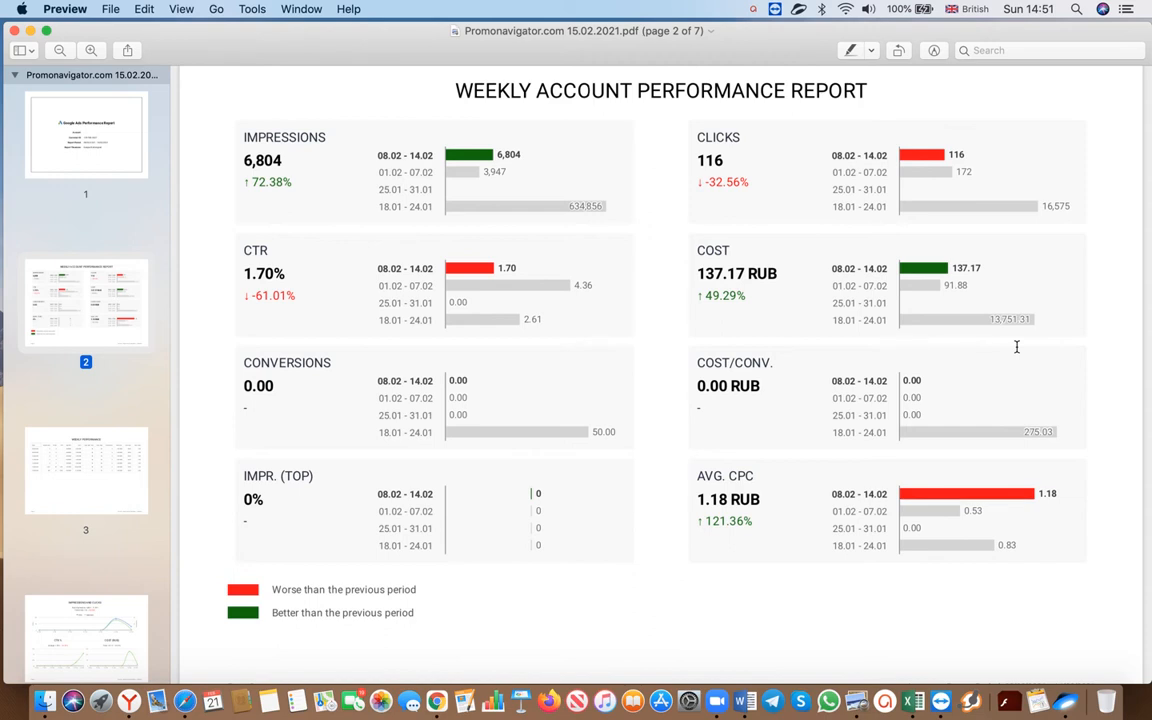
mouse_move(256, 644)
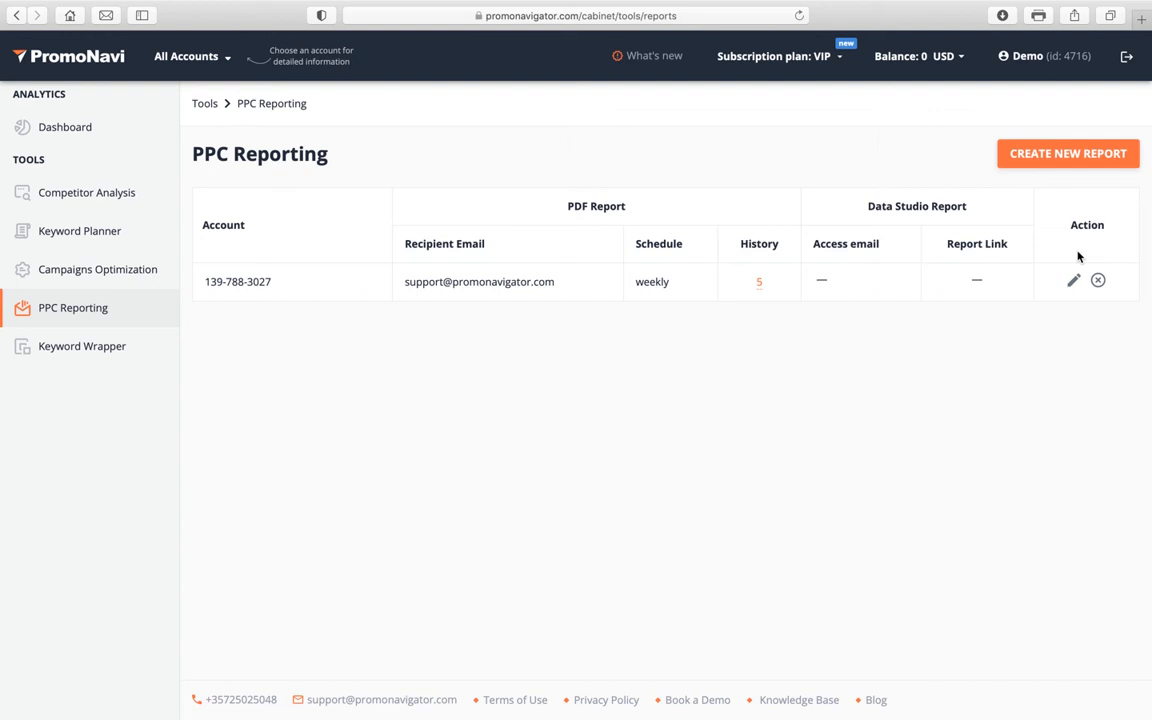
mouse_move(1088, 172)
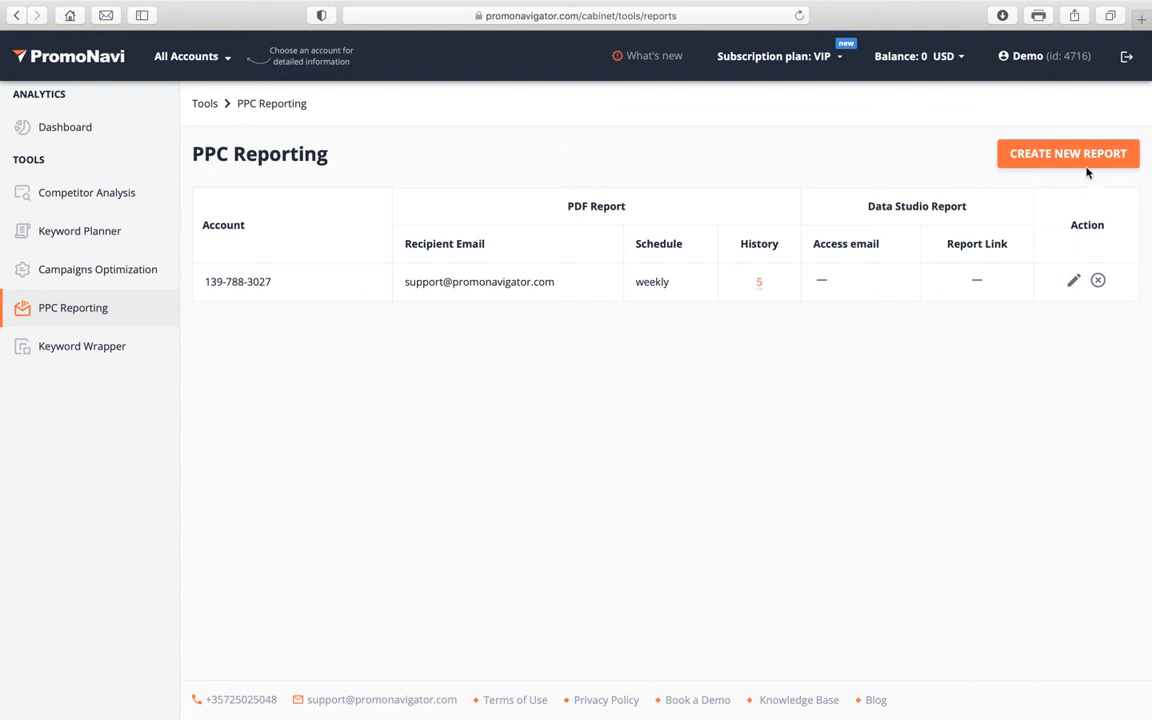
Begin another PPC report, review its report type and logo sections, and view the sample Data Studio PDF
click(1068, 152)
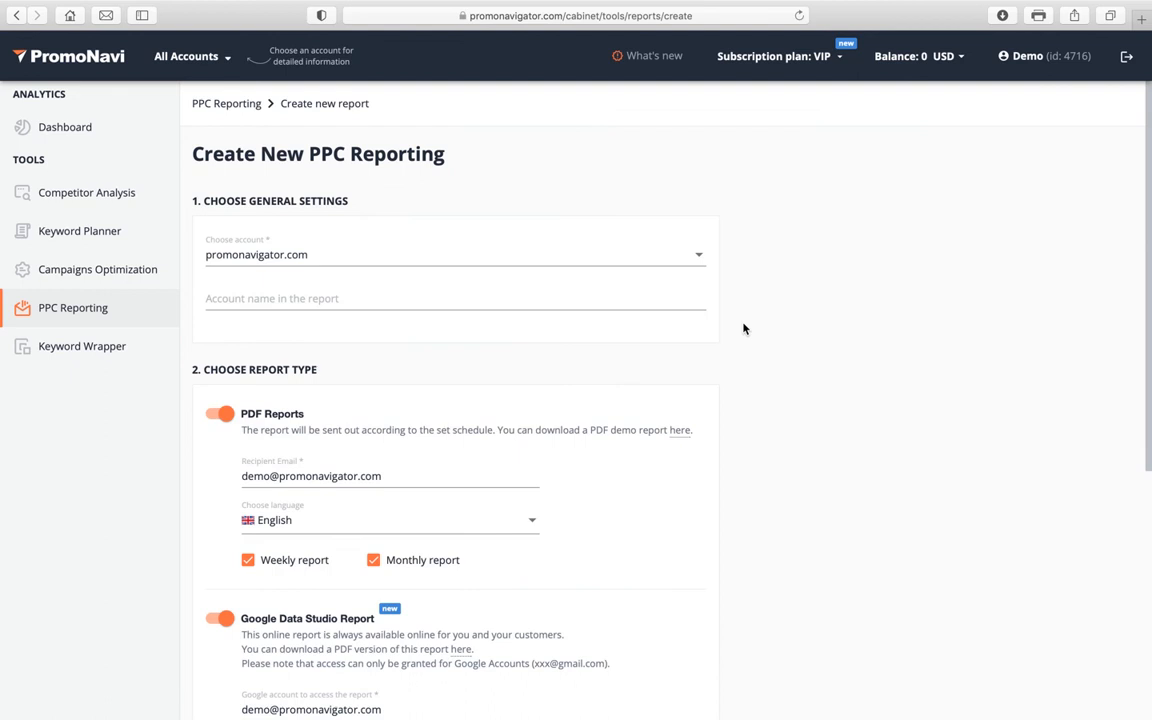
scroll(down, 3)
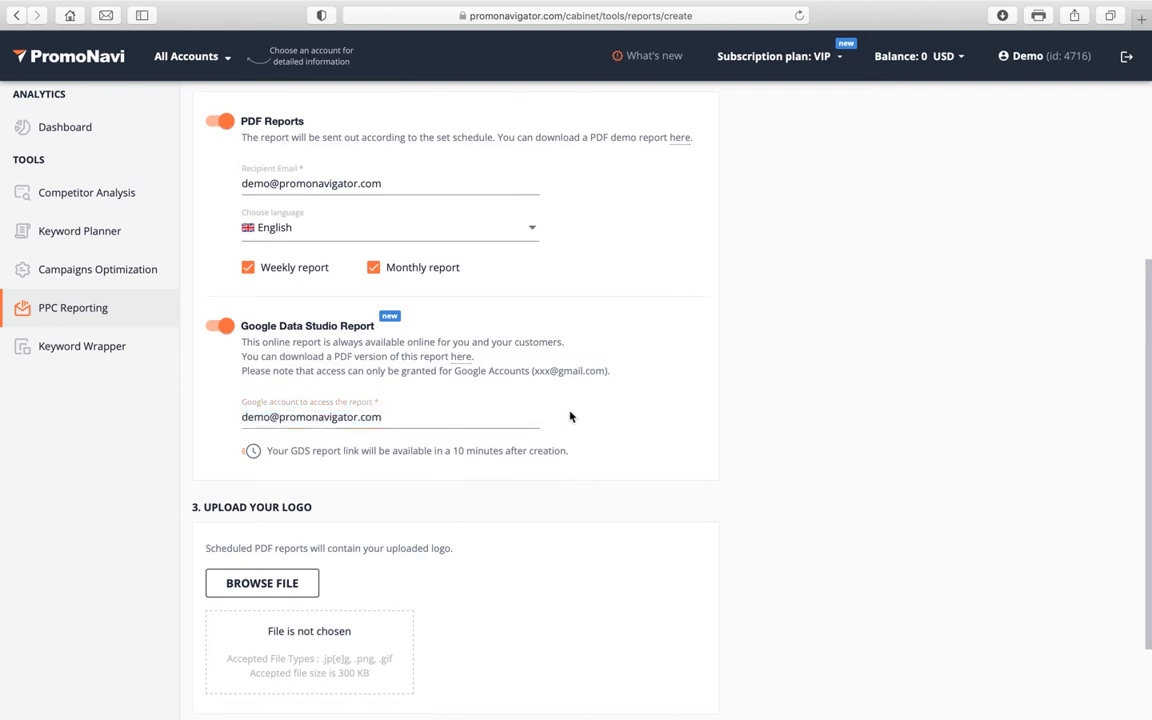
scroll(down, 3)
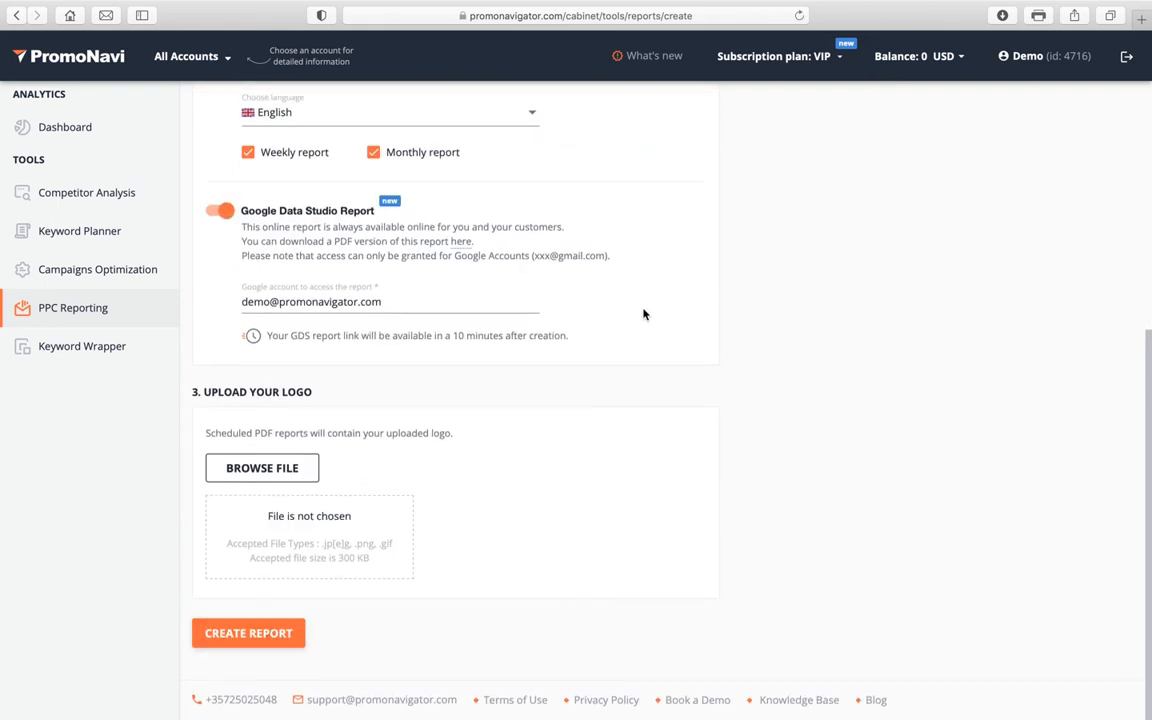
mouse_move(710, 296)
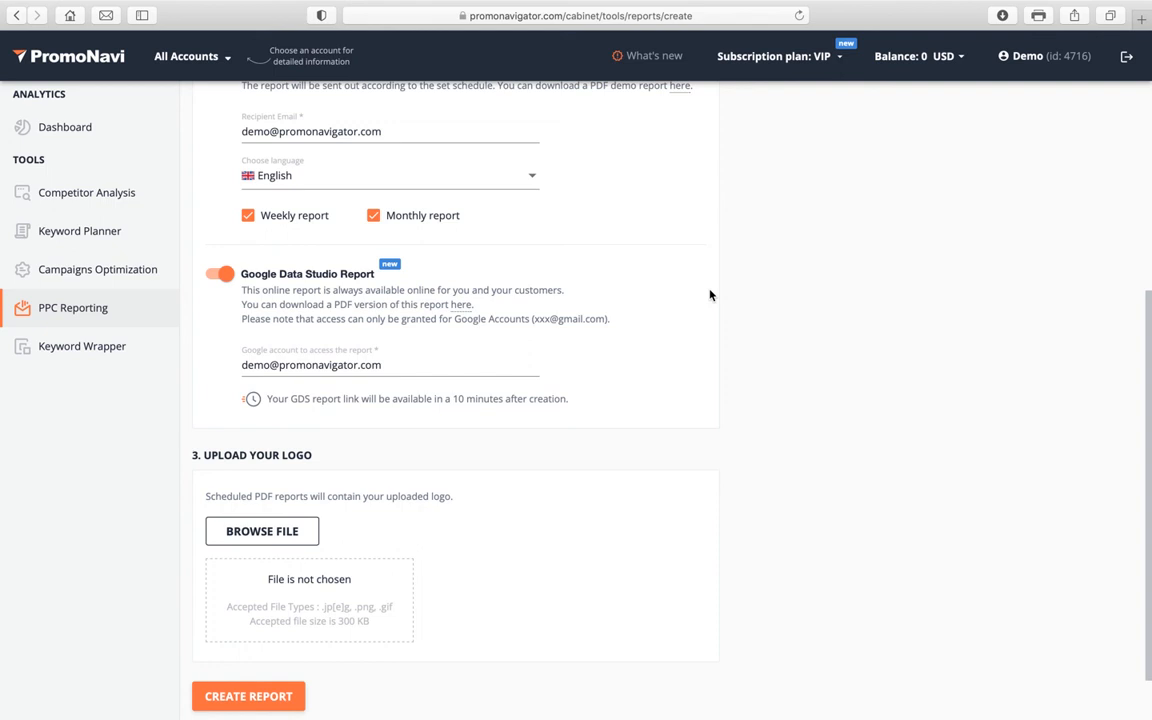
mouse_move(702, 268)
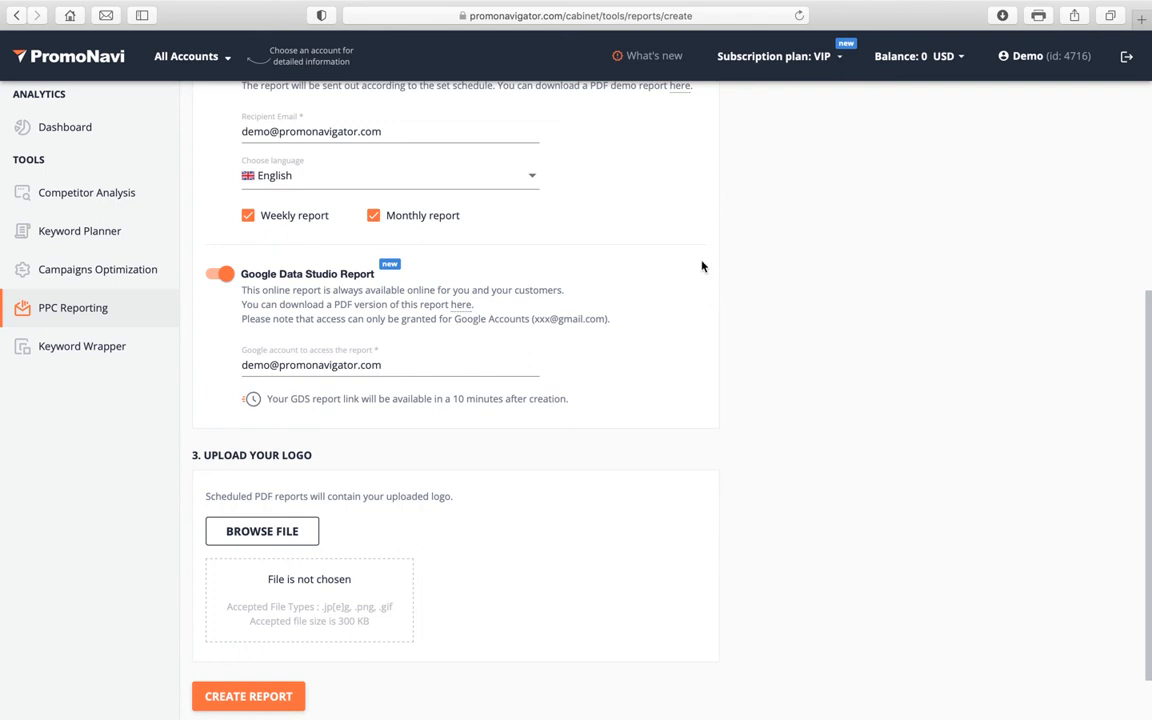
scroll(up, 3)
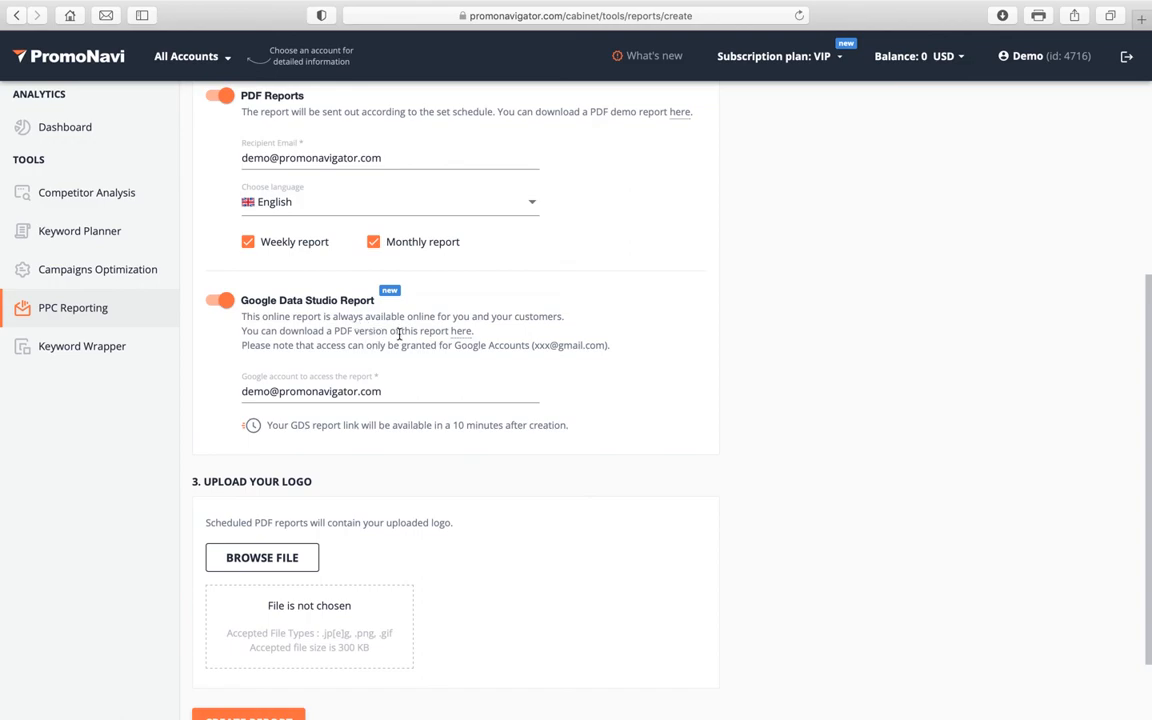
click(462, 332)
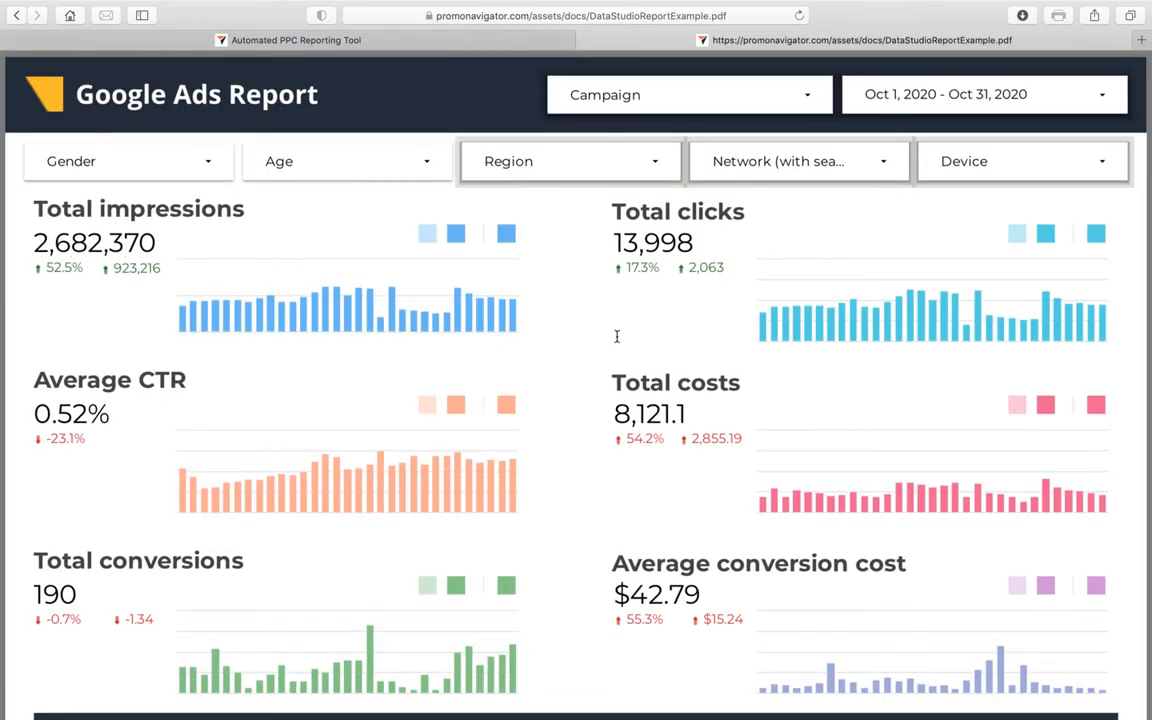
Scroll through the Data Studio example PDF's device, gender, network, search term, keyword and hour/day pages
scroll(down, 3)
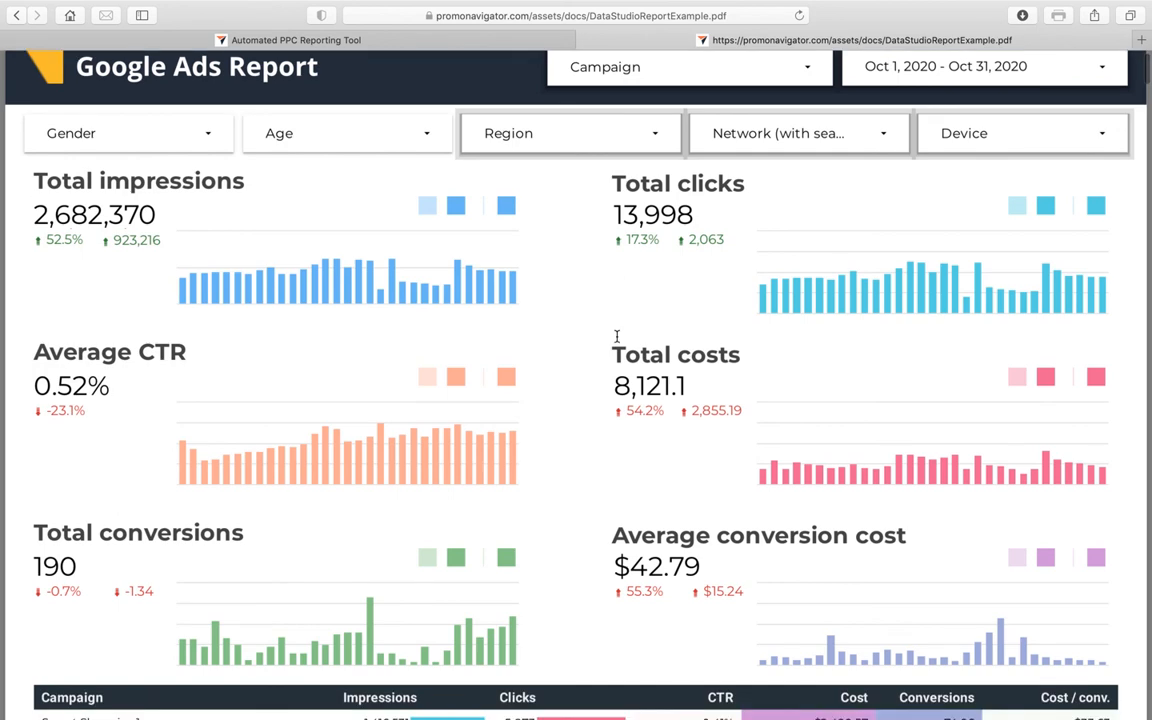
scroll(down, 3)
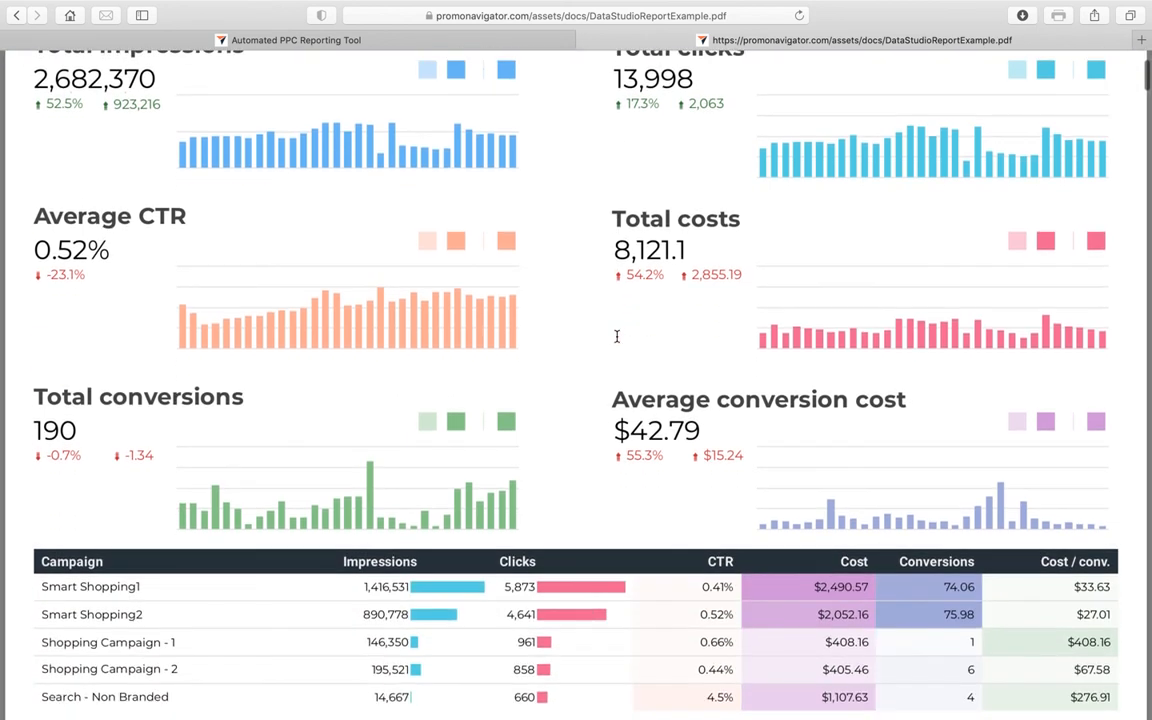
scroll(down, 3)
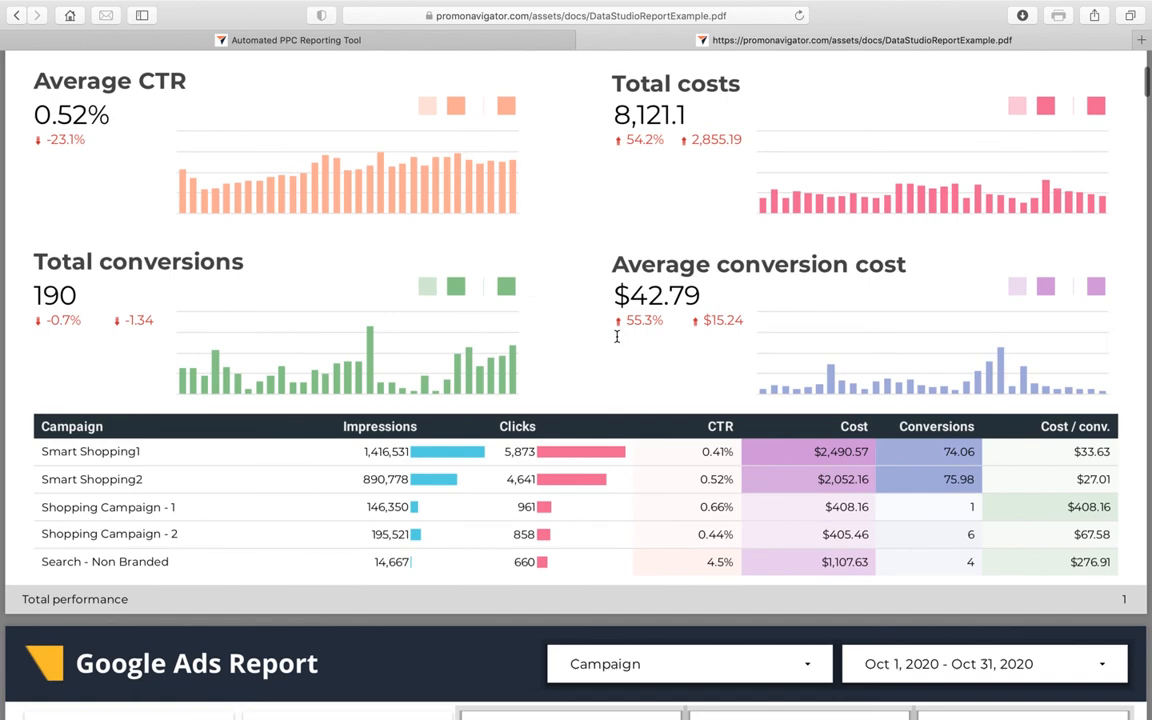
scroll(down, 3)
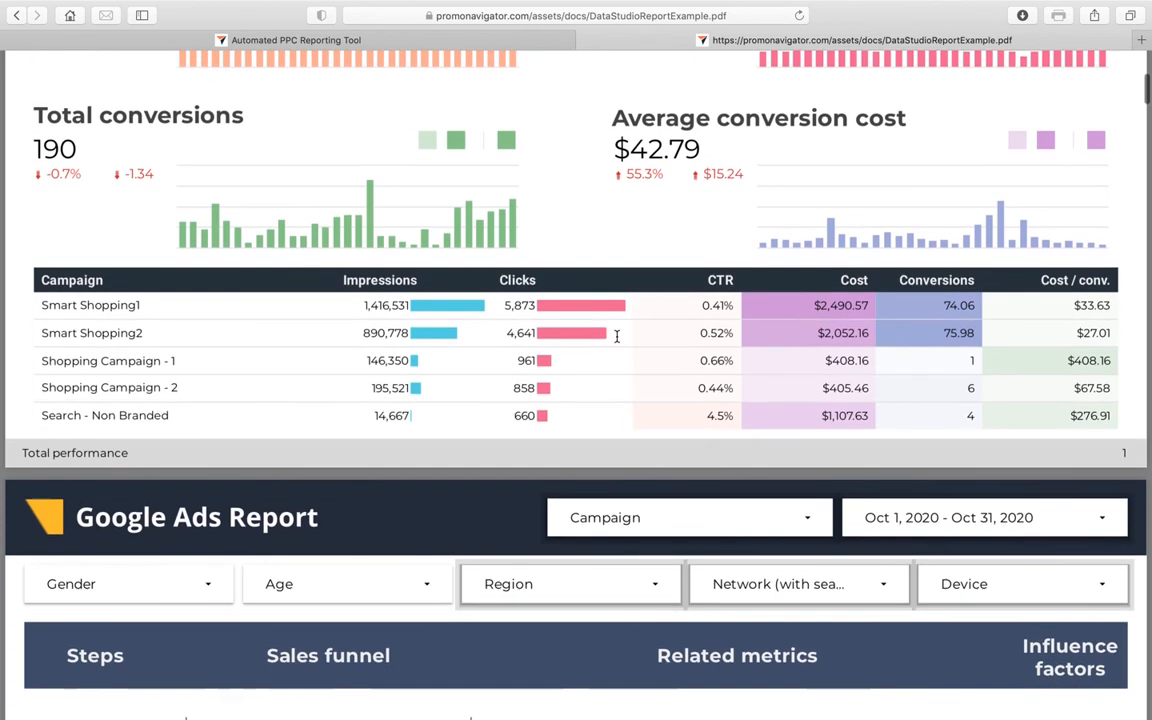
scroll(down, 3)
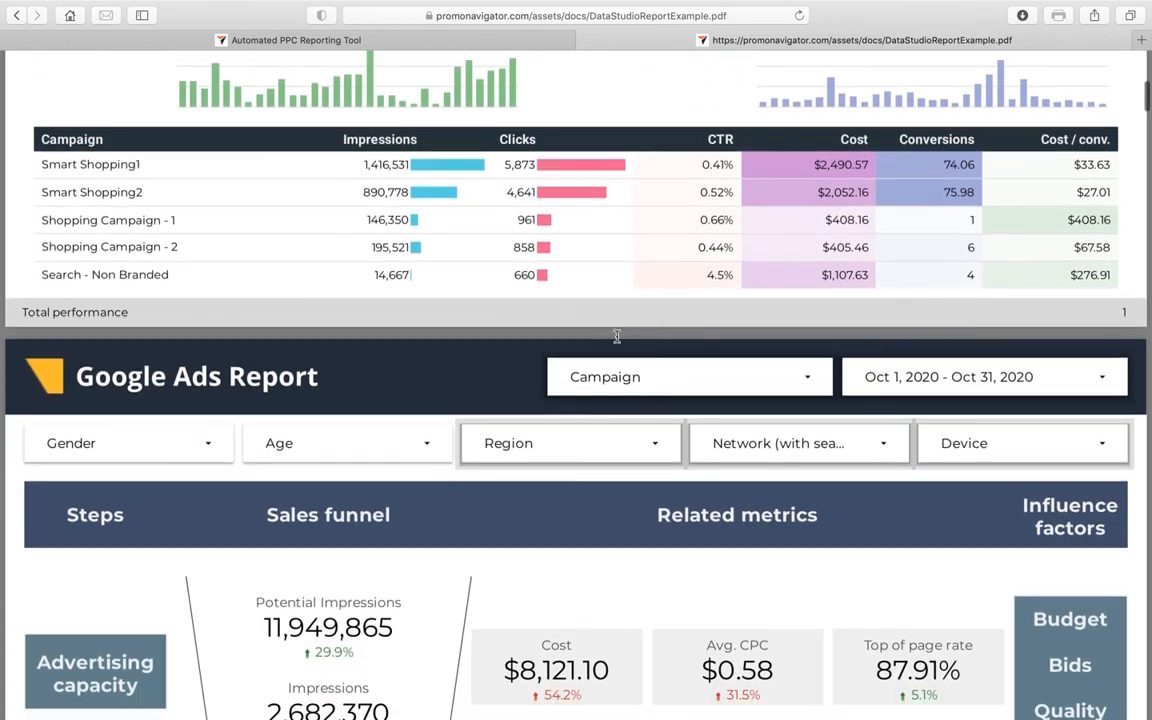
scroll(down, 3)
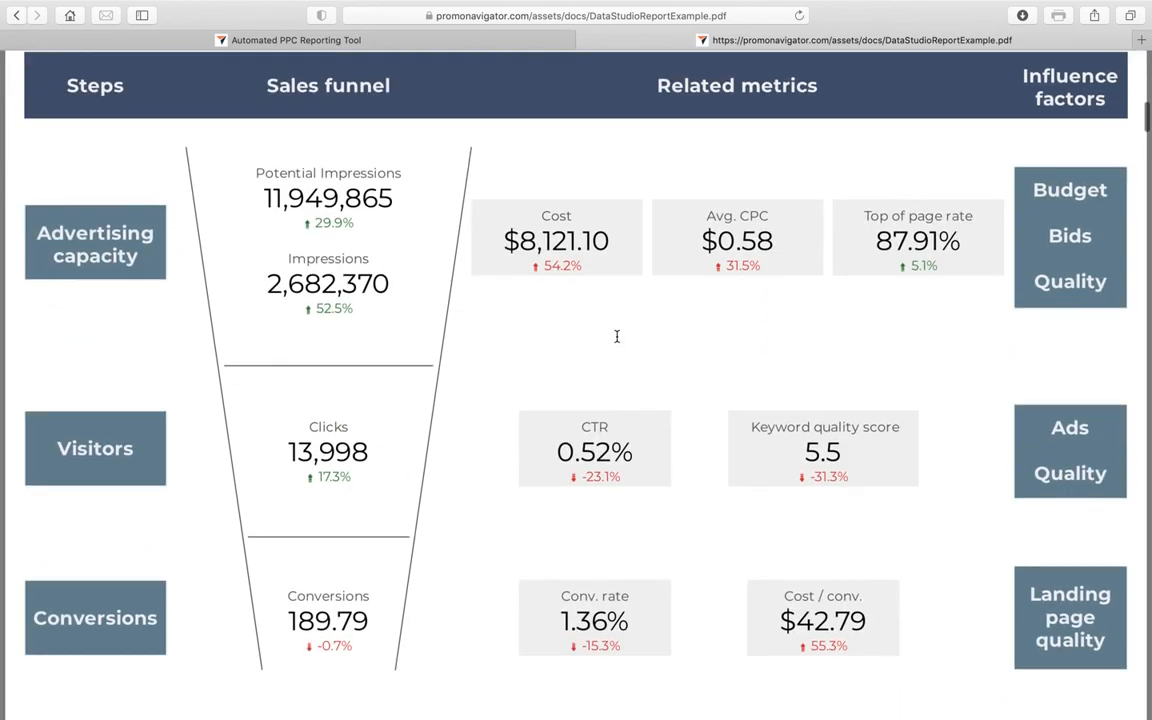
scroll(down, 3)
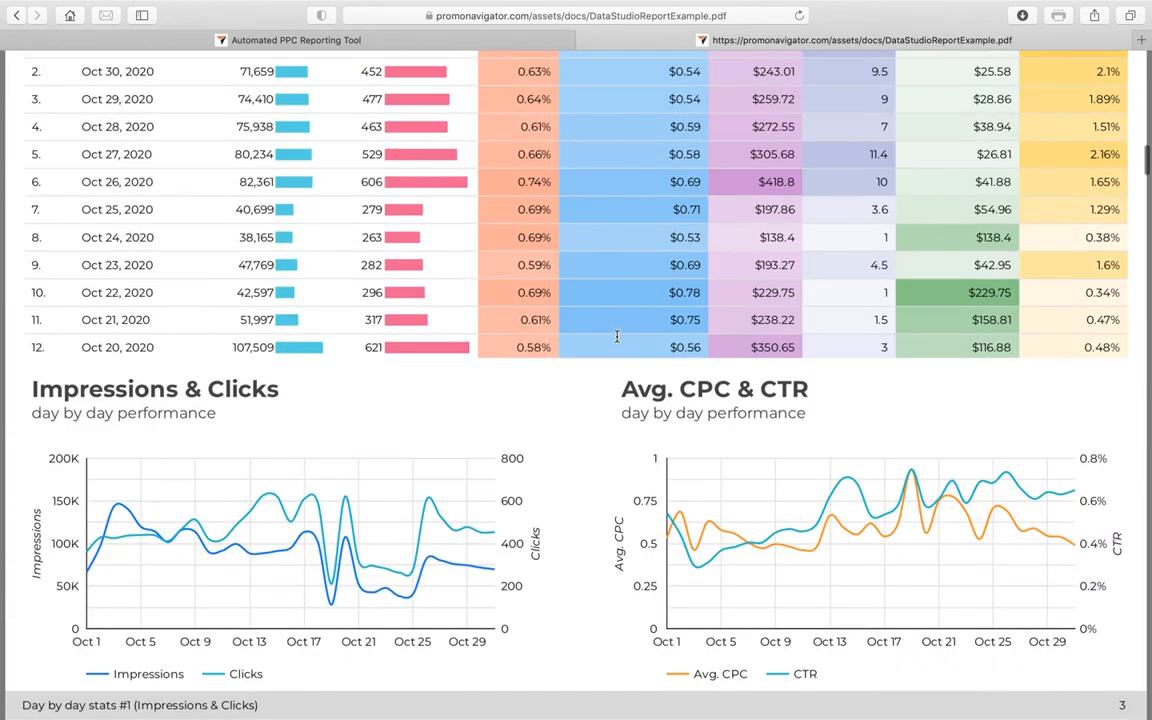
scroll(down, 3)
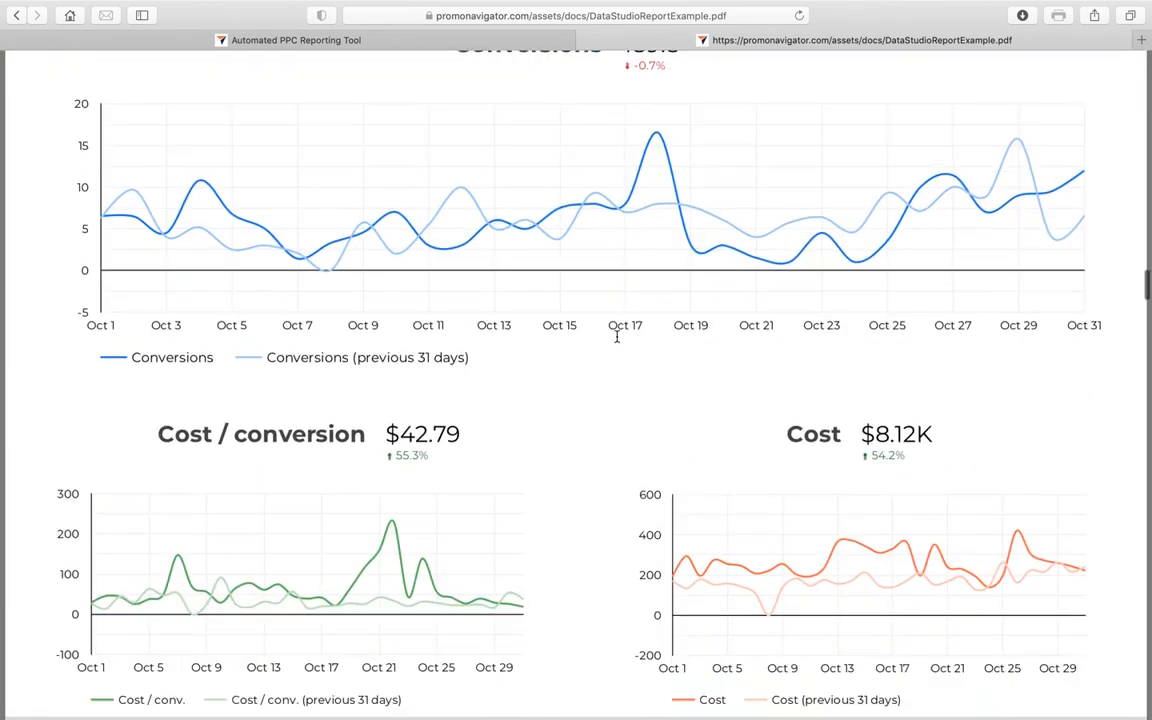
scroll(down, 3)
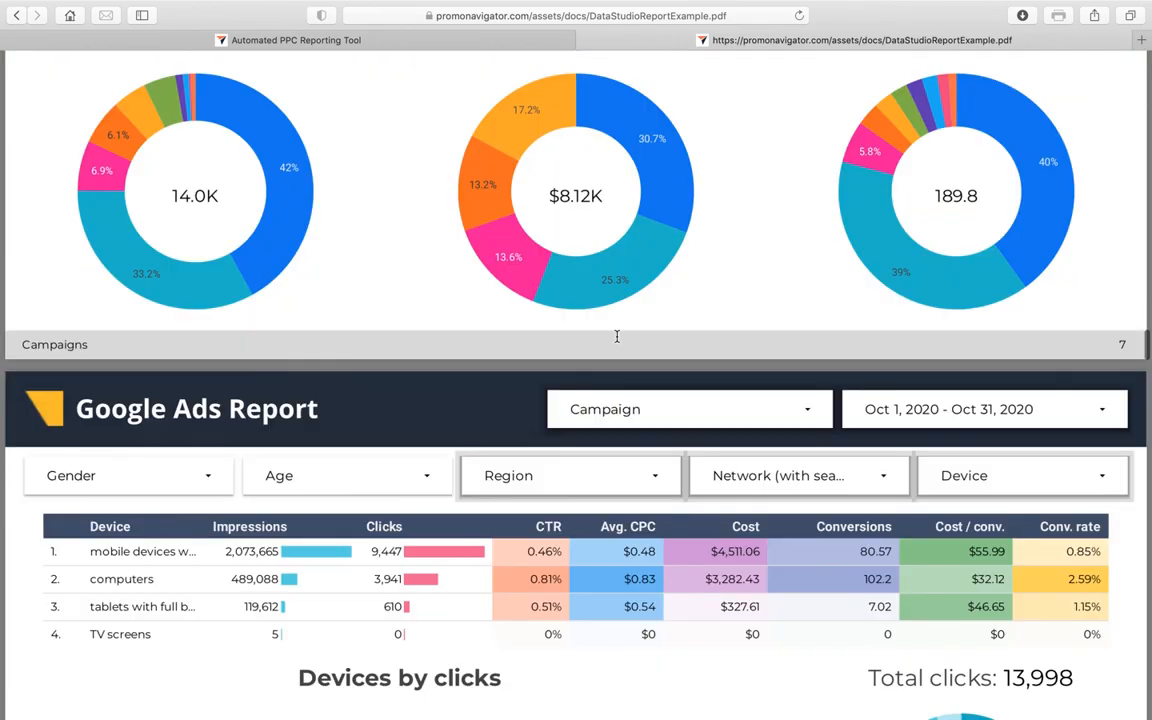
scroll(down, 3)
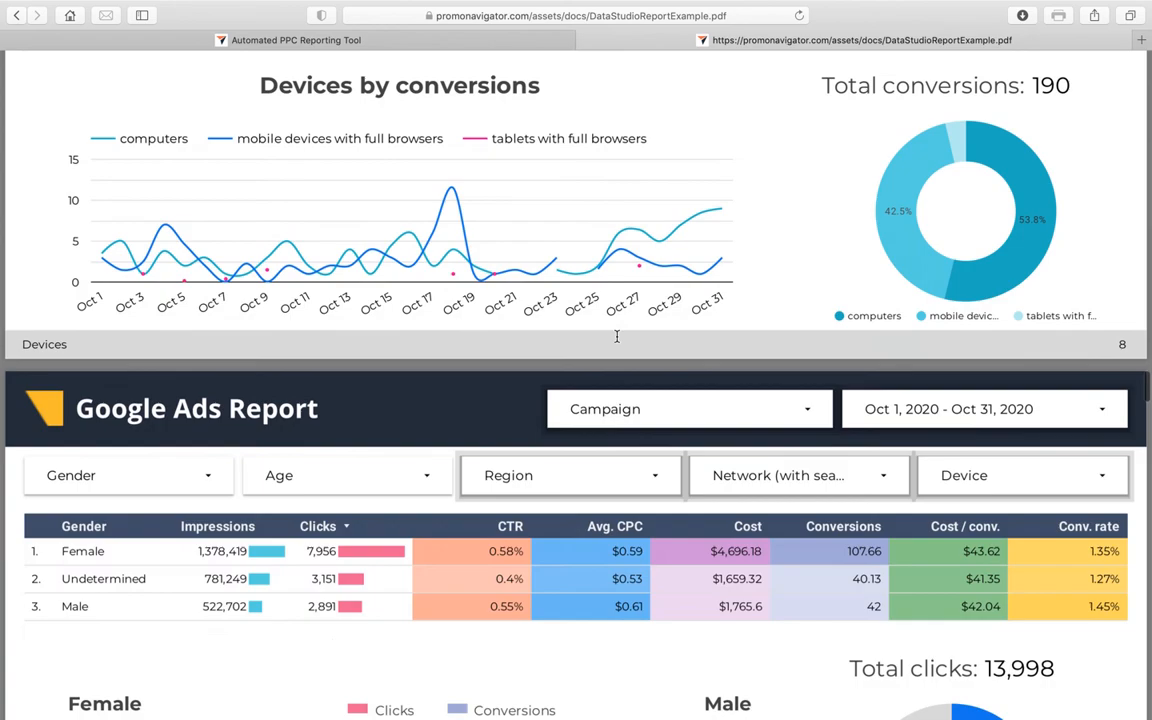
scroll(down, 3)
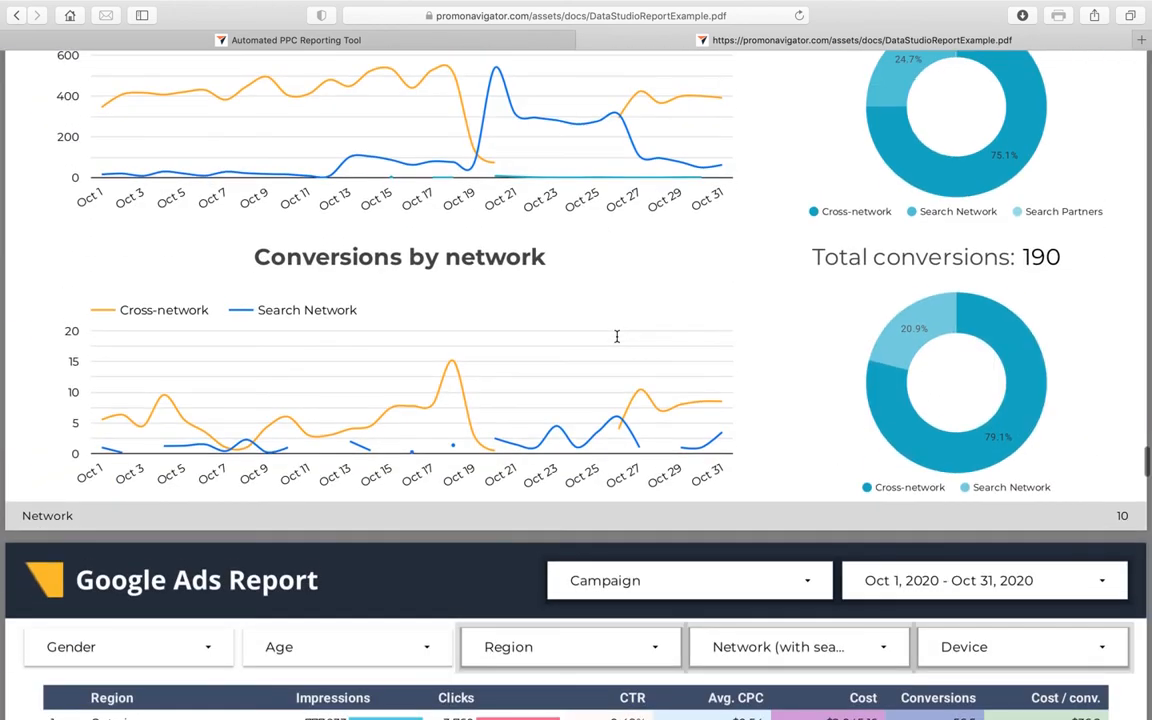
scroll(down, 3)
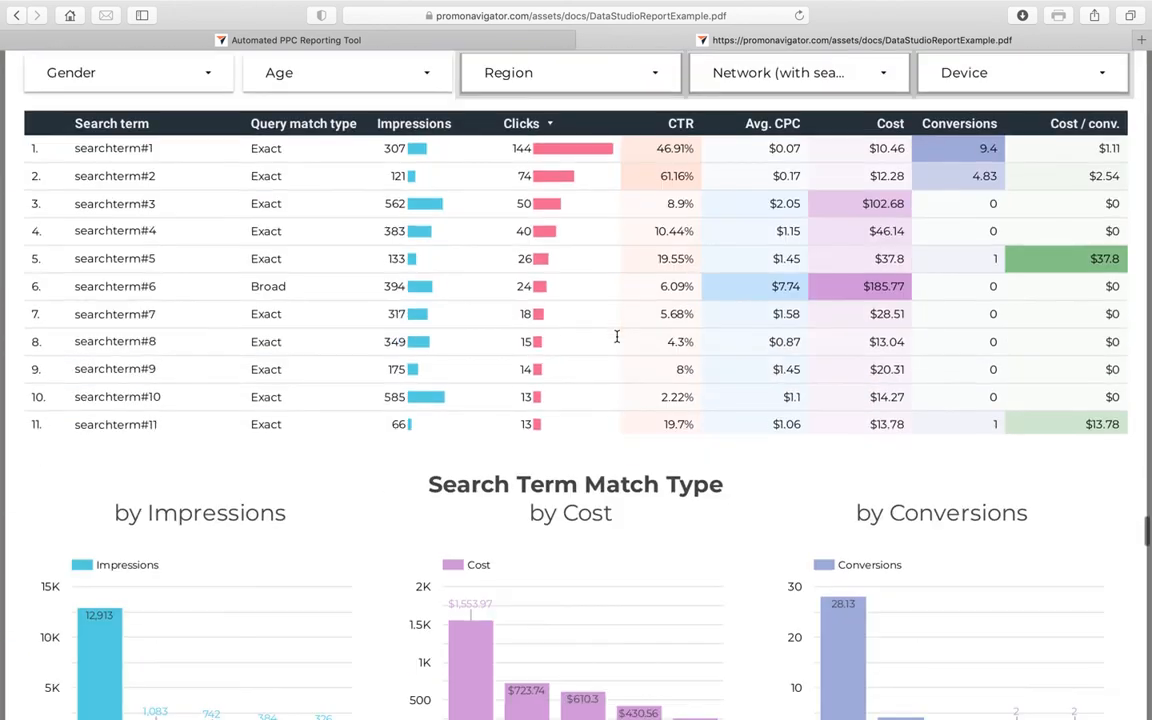
scroll(down, 3)
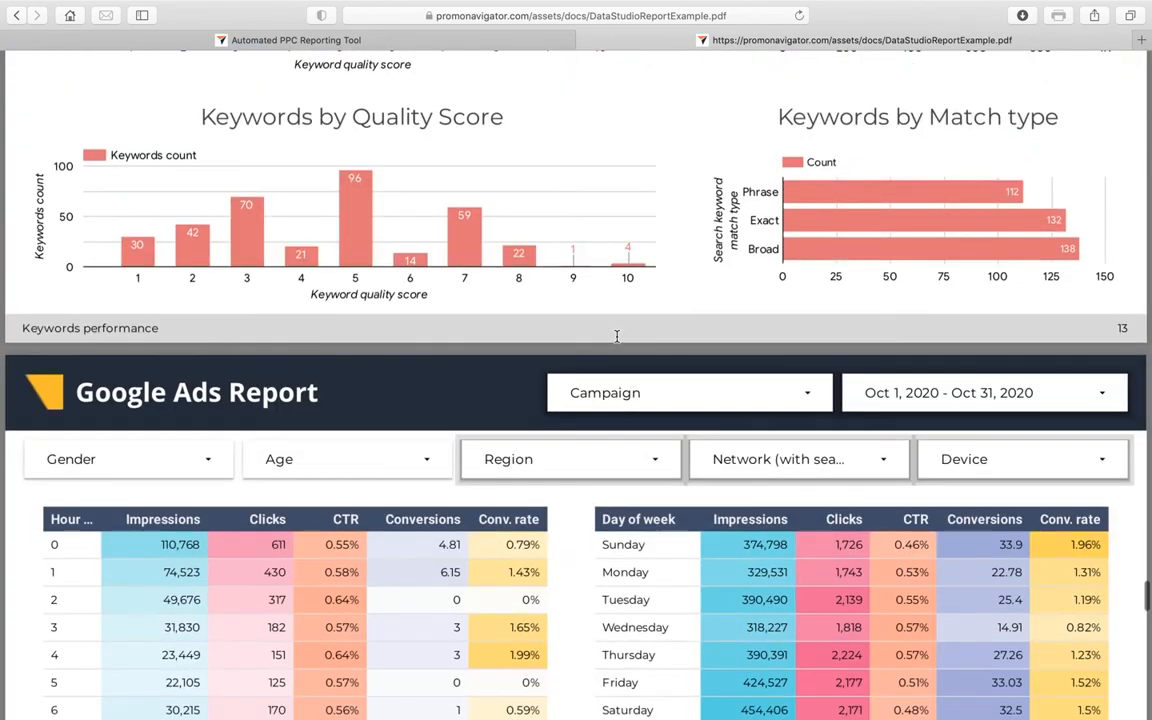